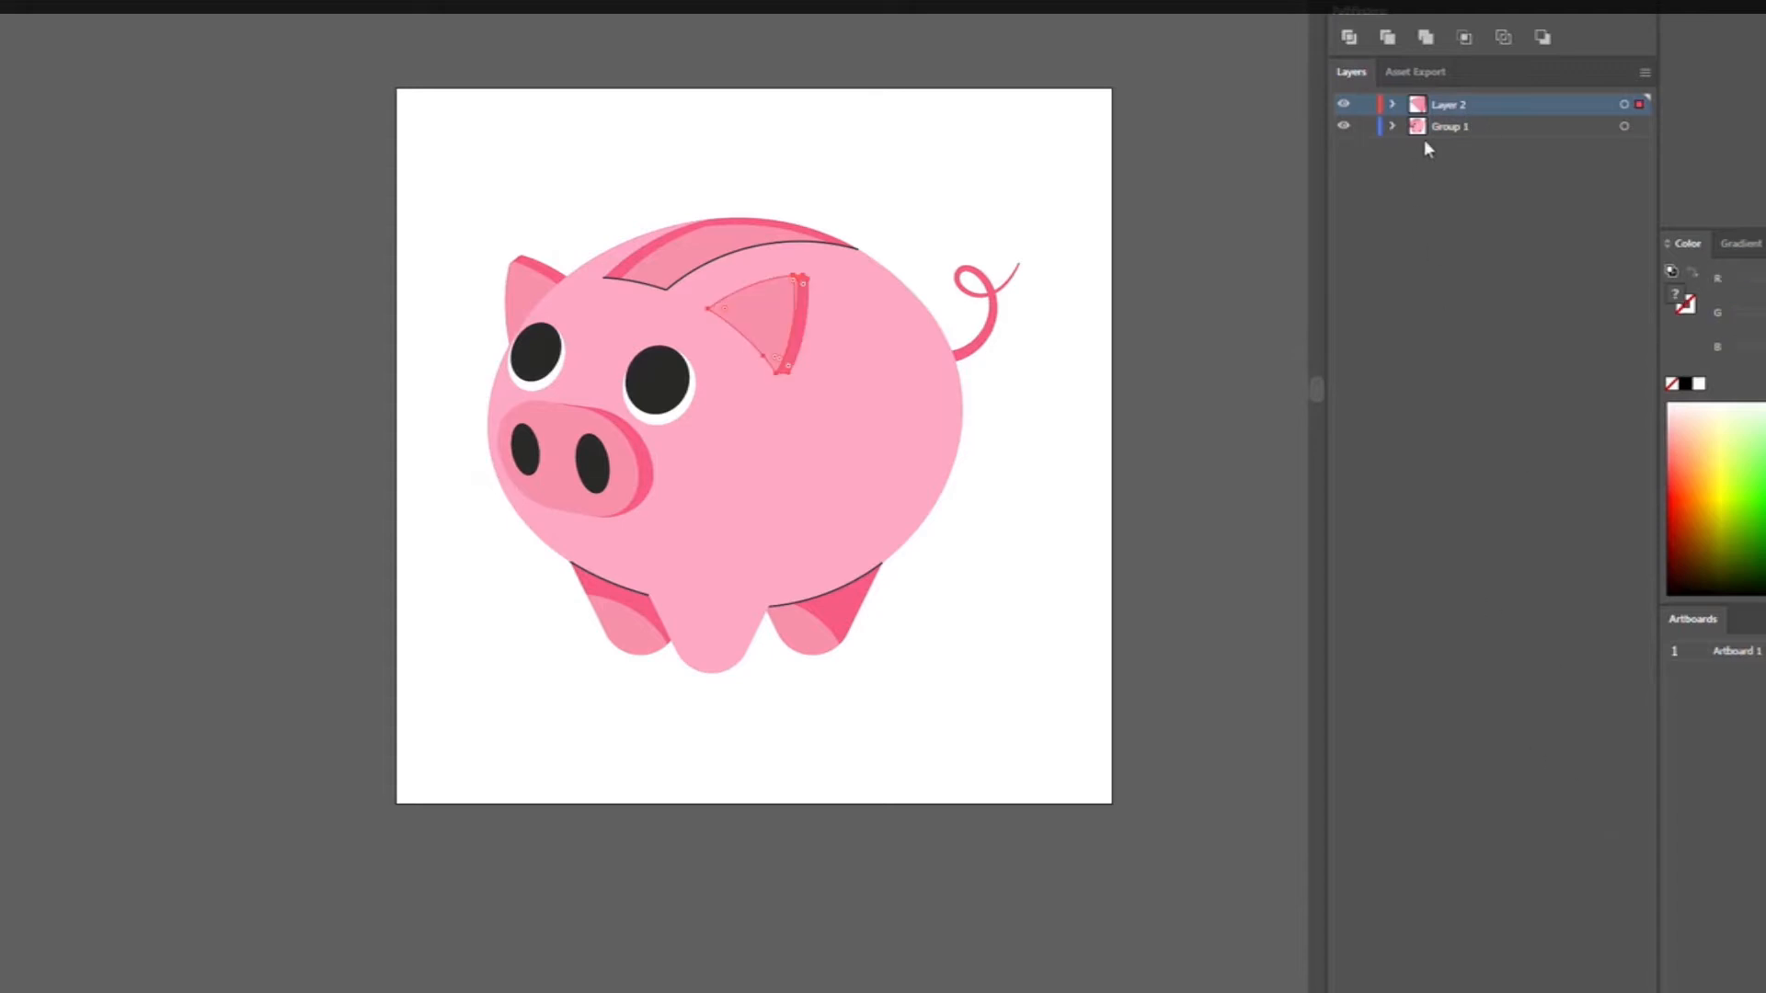
# - Set R Eye and paw shadow layers to Alpha Matte of their masks; label masks Sandstone
pyautogui.doubleClick(1449, 103)
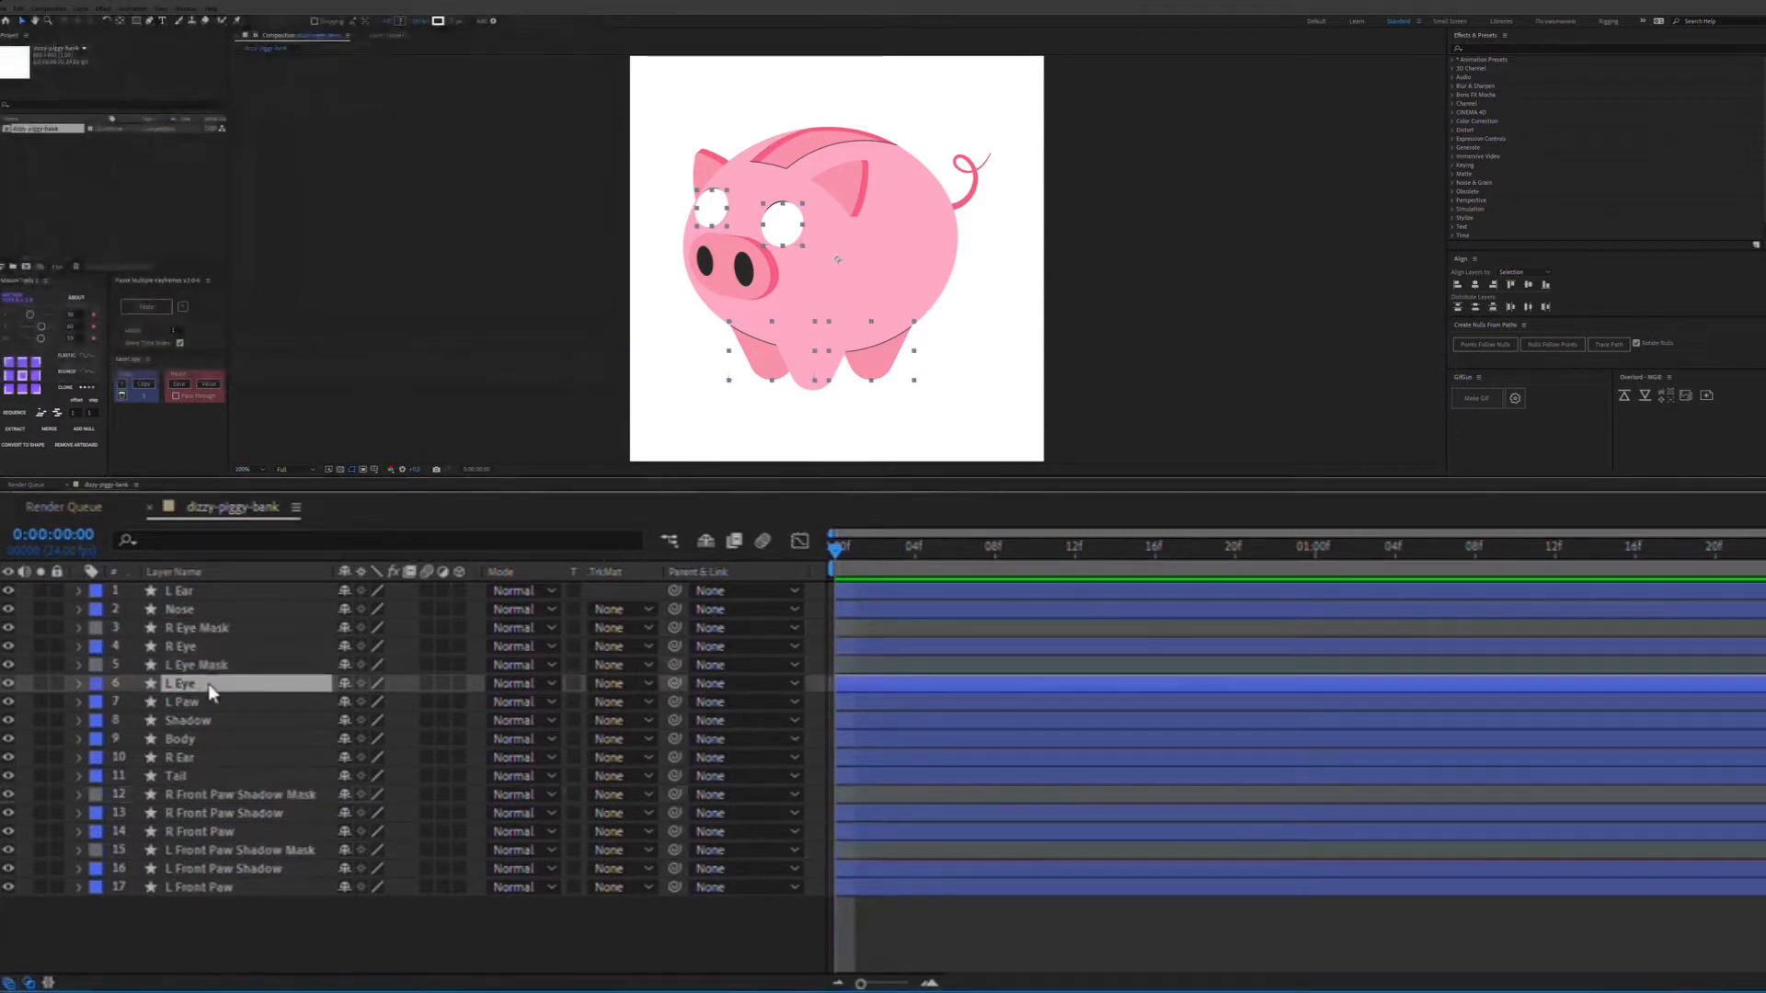
pyautogui.click(620, 646)
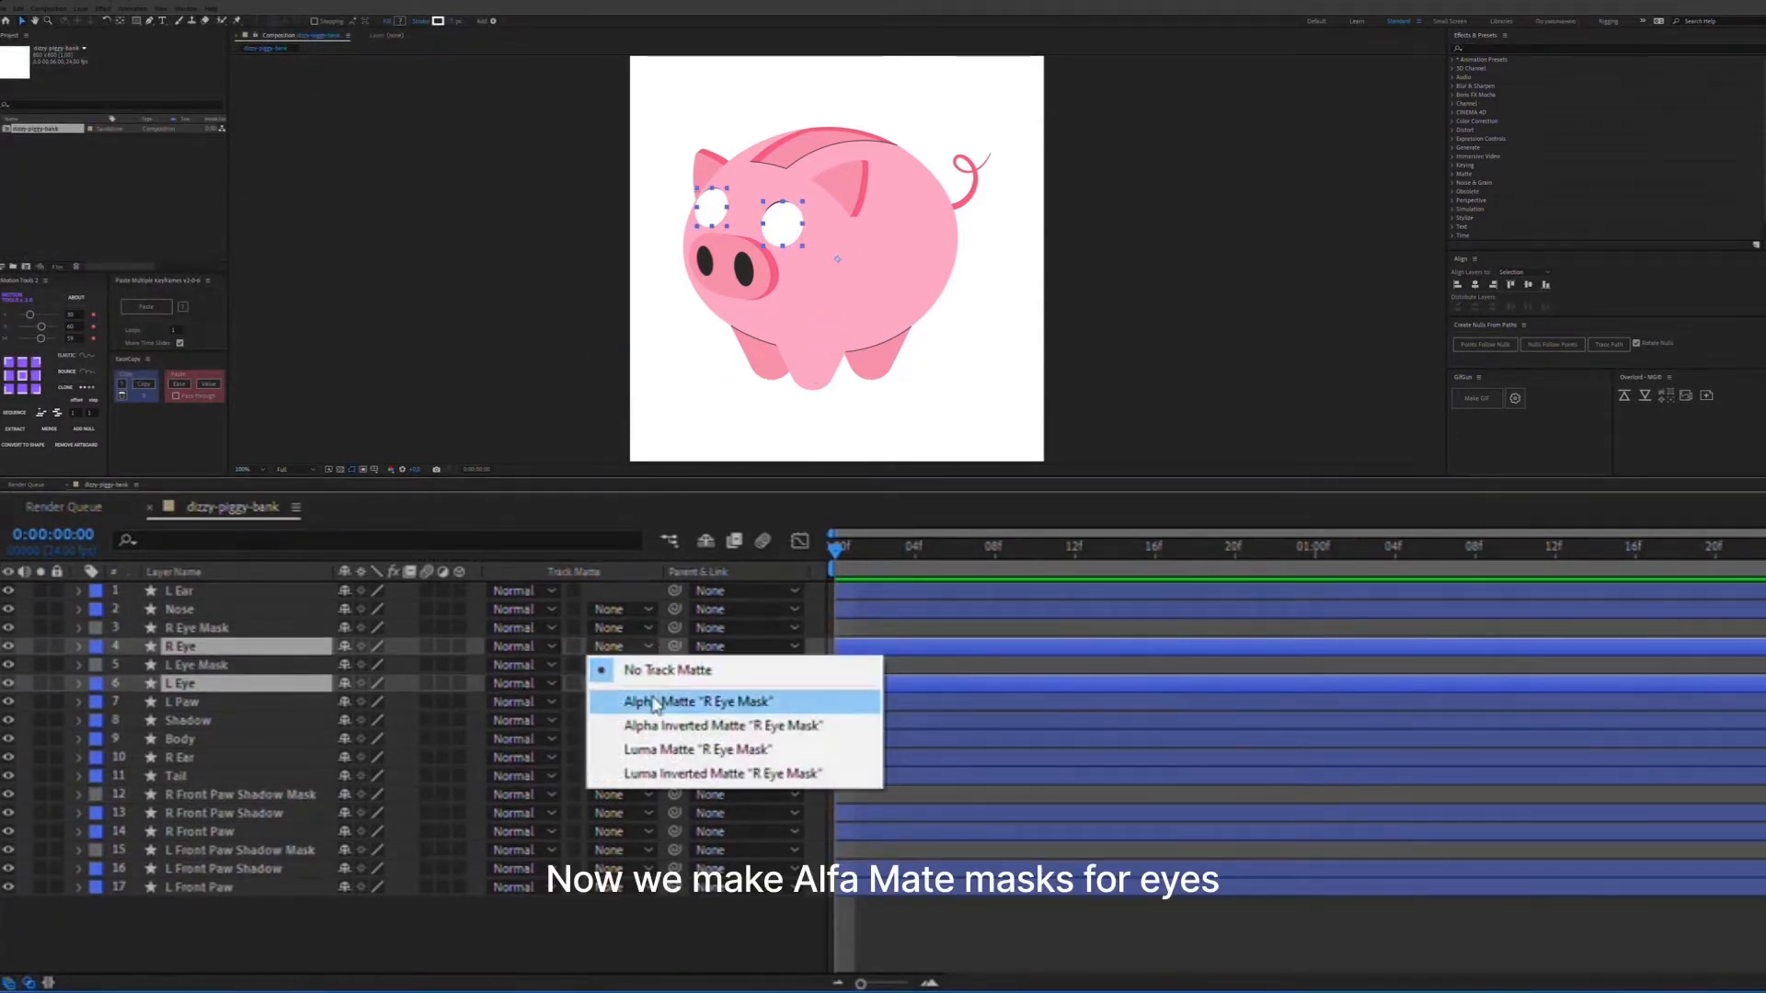
pyautogui.click(696, 701)
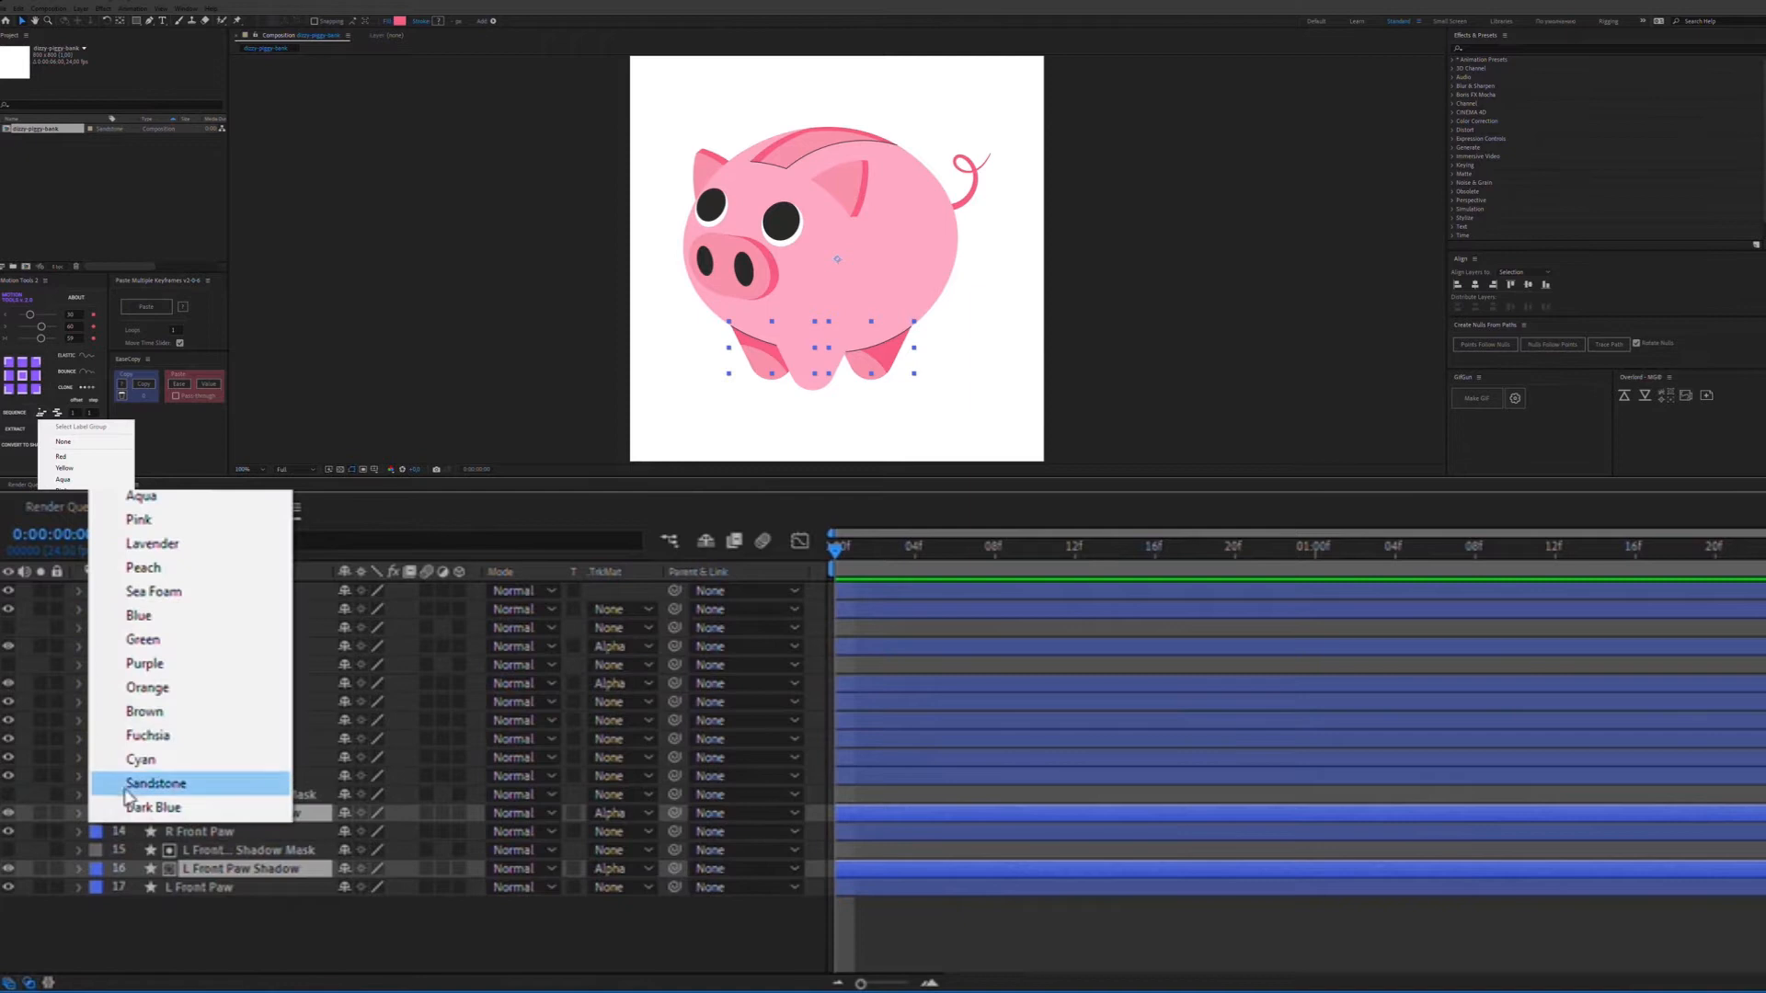
pyautogui.click(155, 783)
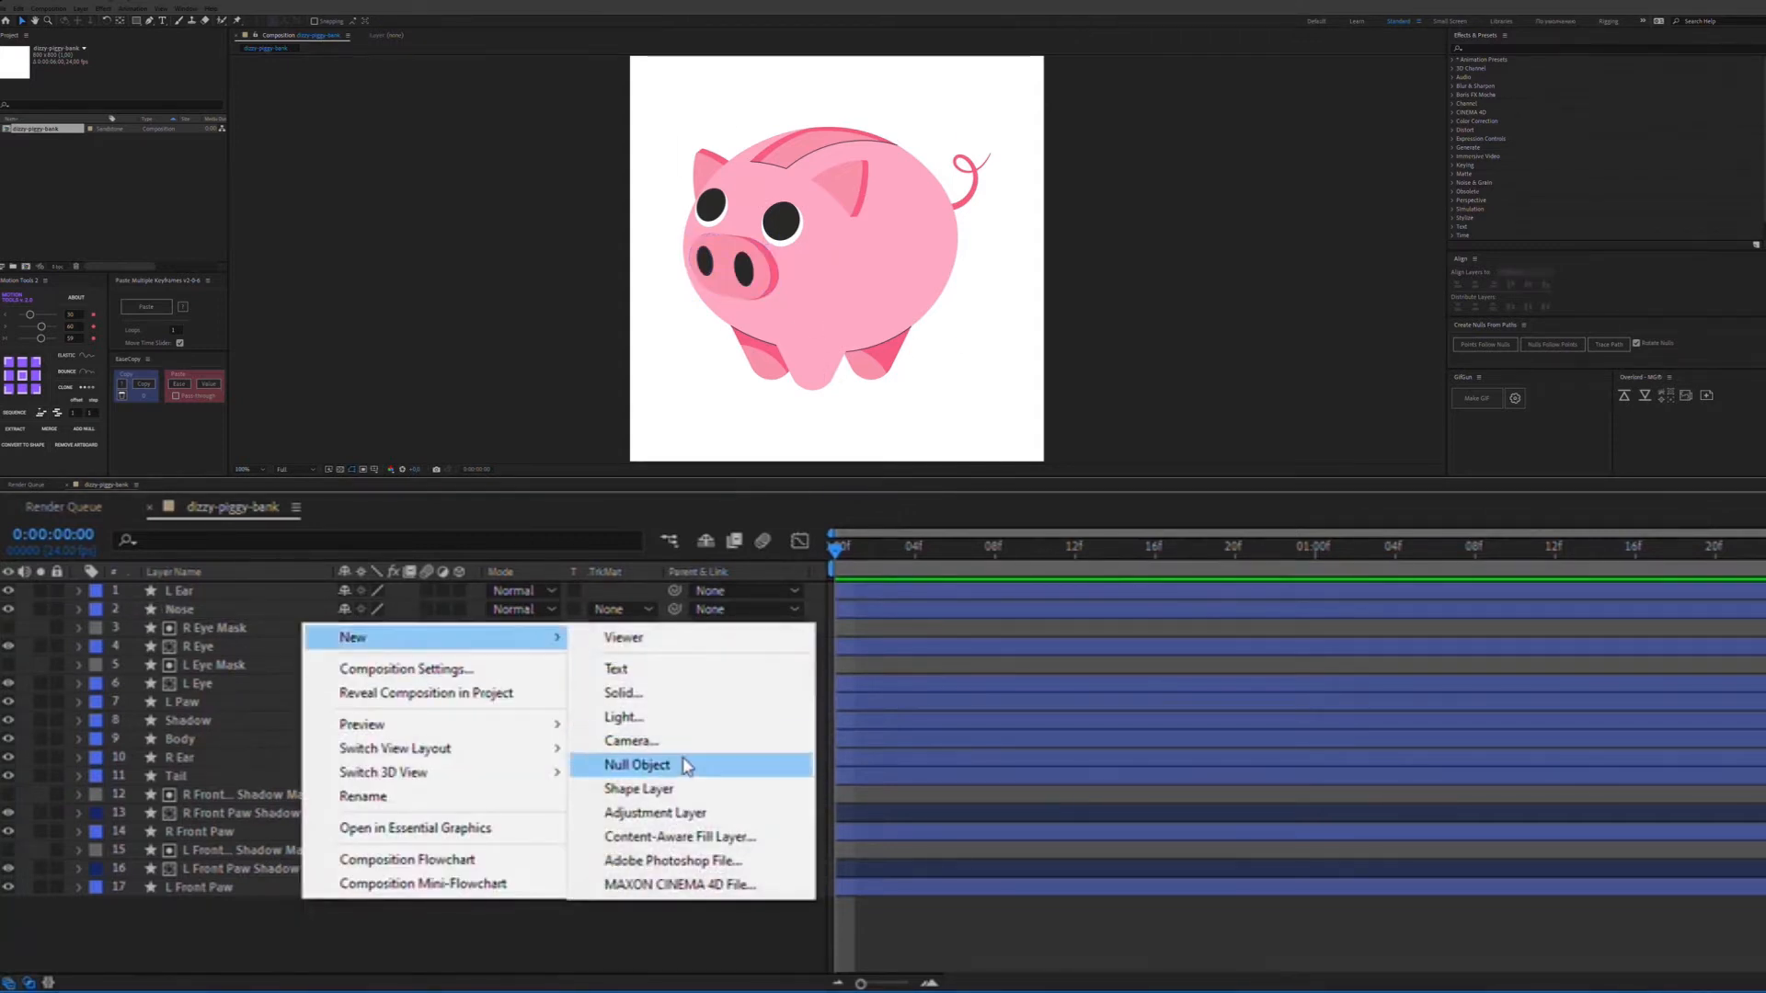
# - Create a null named Face, parent ears, nose and eyes to it and Face, Shadow, Tail to Body
pyautogui.click(636, 765)
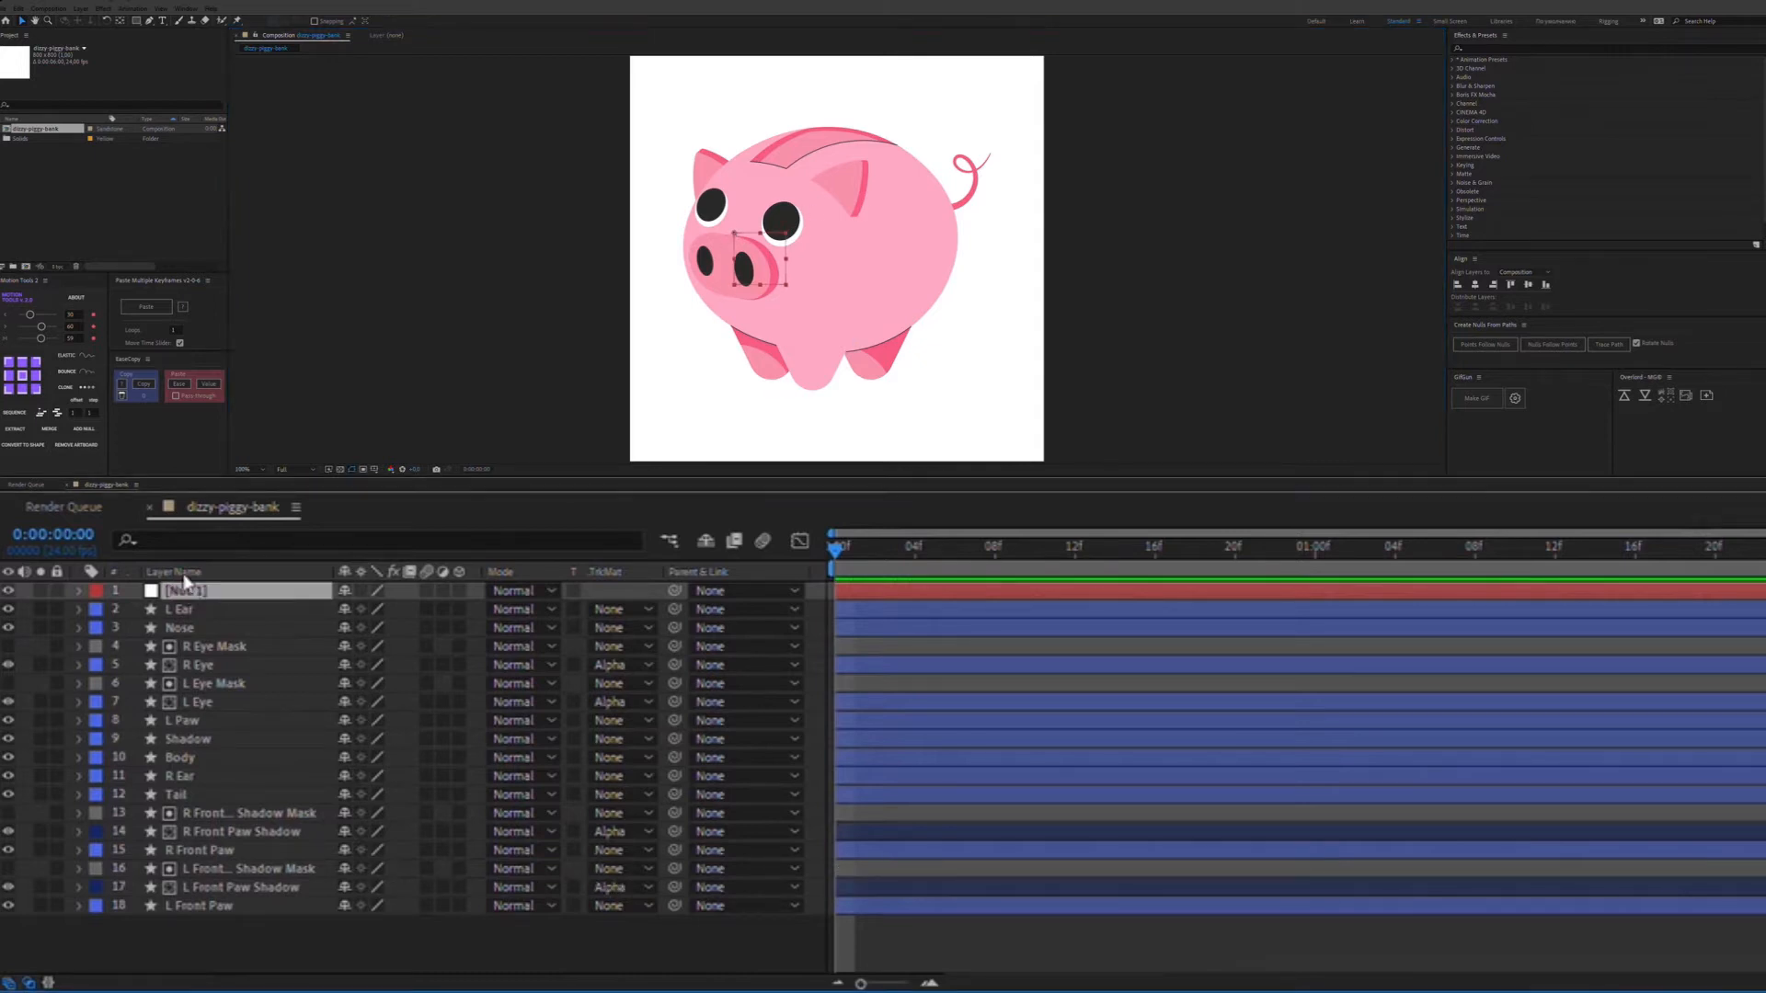
pyautogui.write('Face')
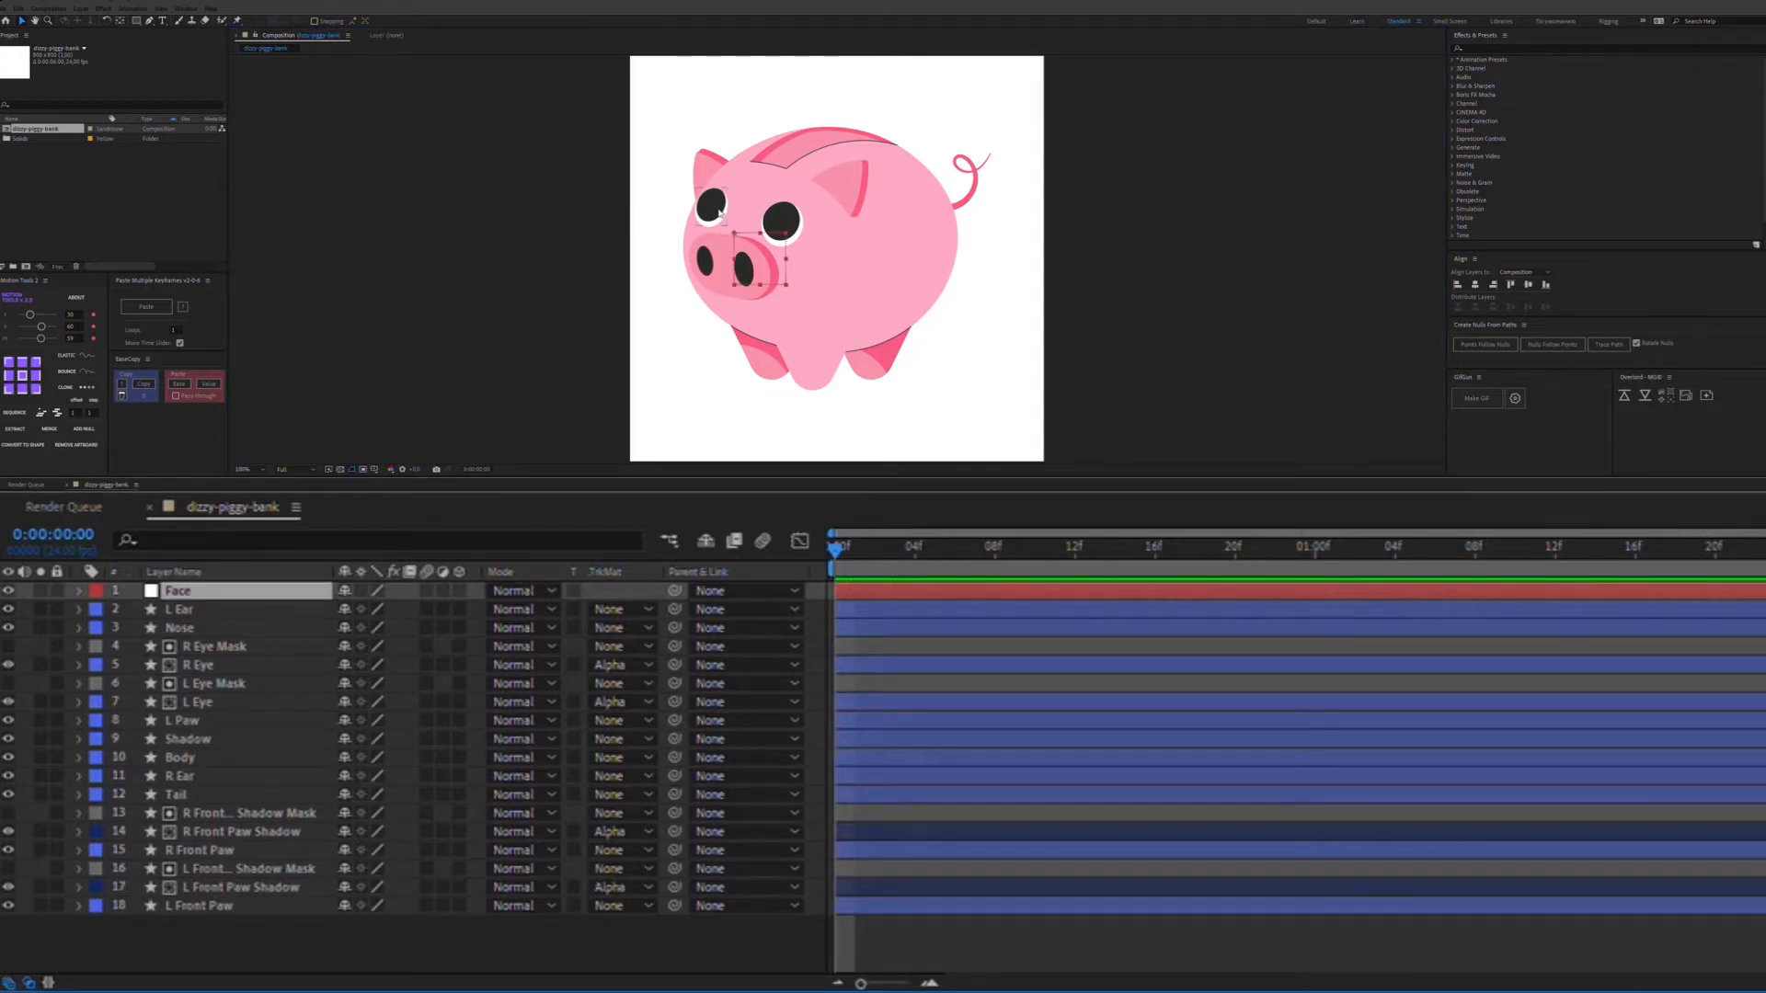
pyautogui.click(213, 646)
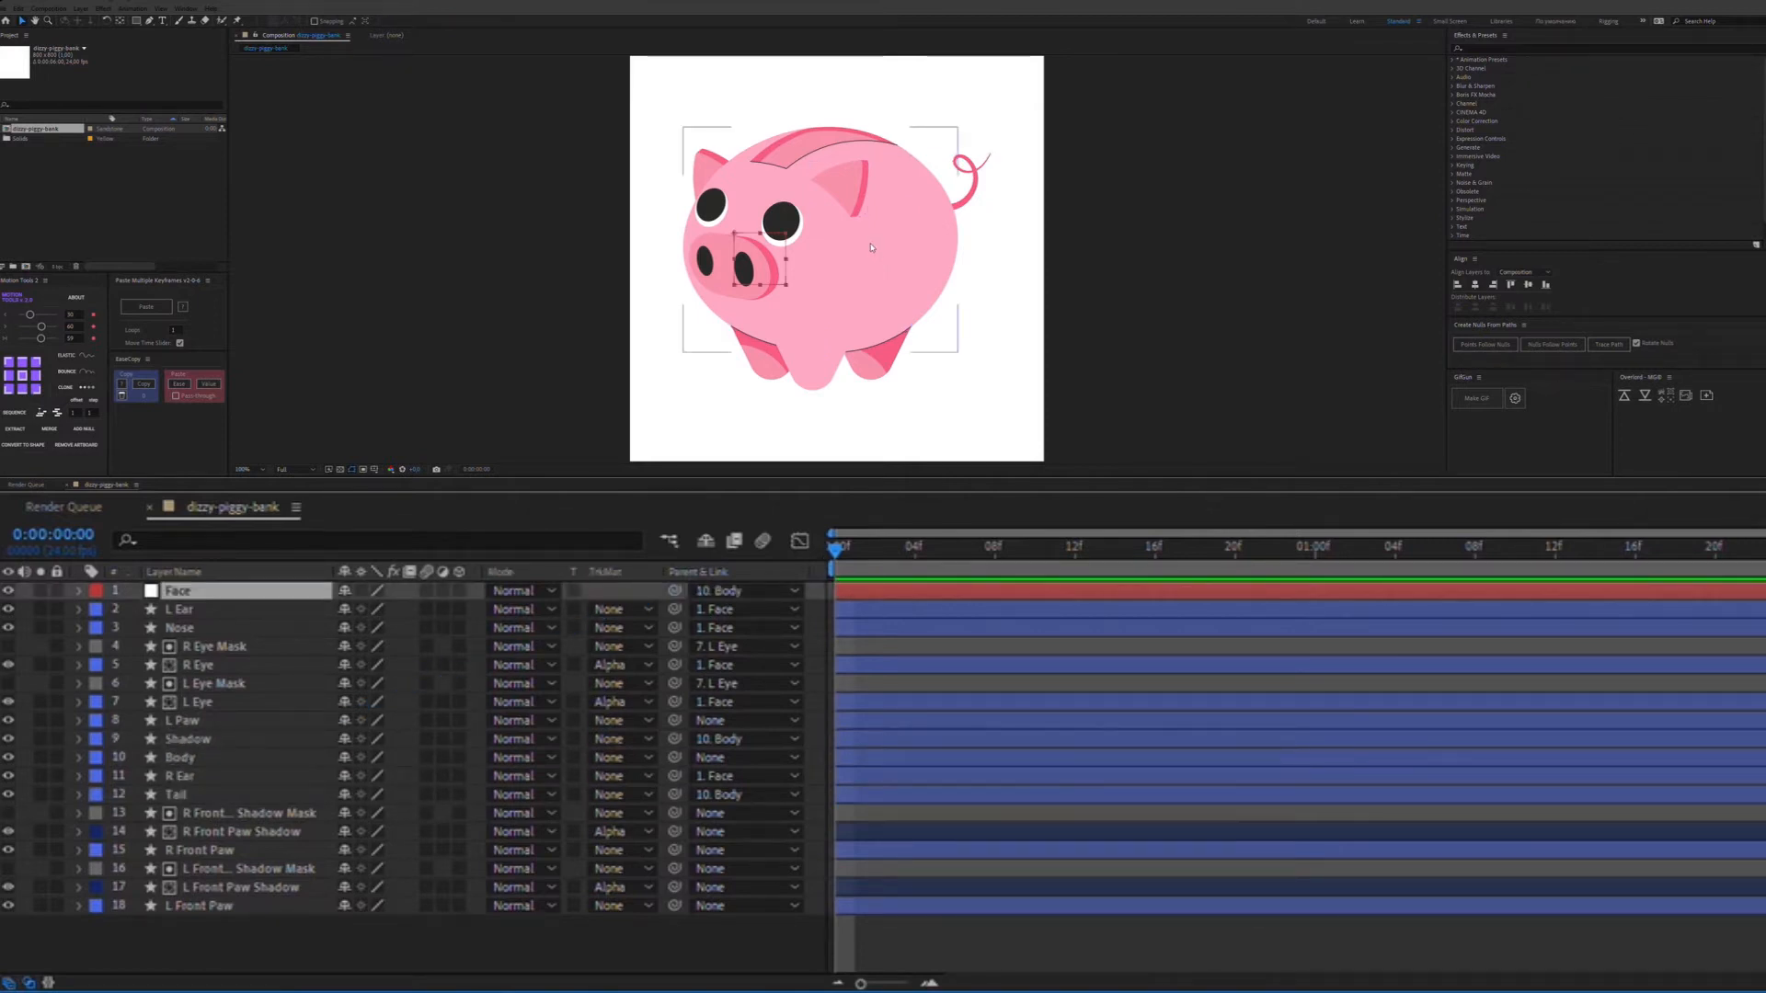
pyautogui.doubleClick(178, 757)
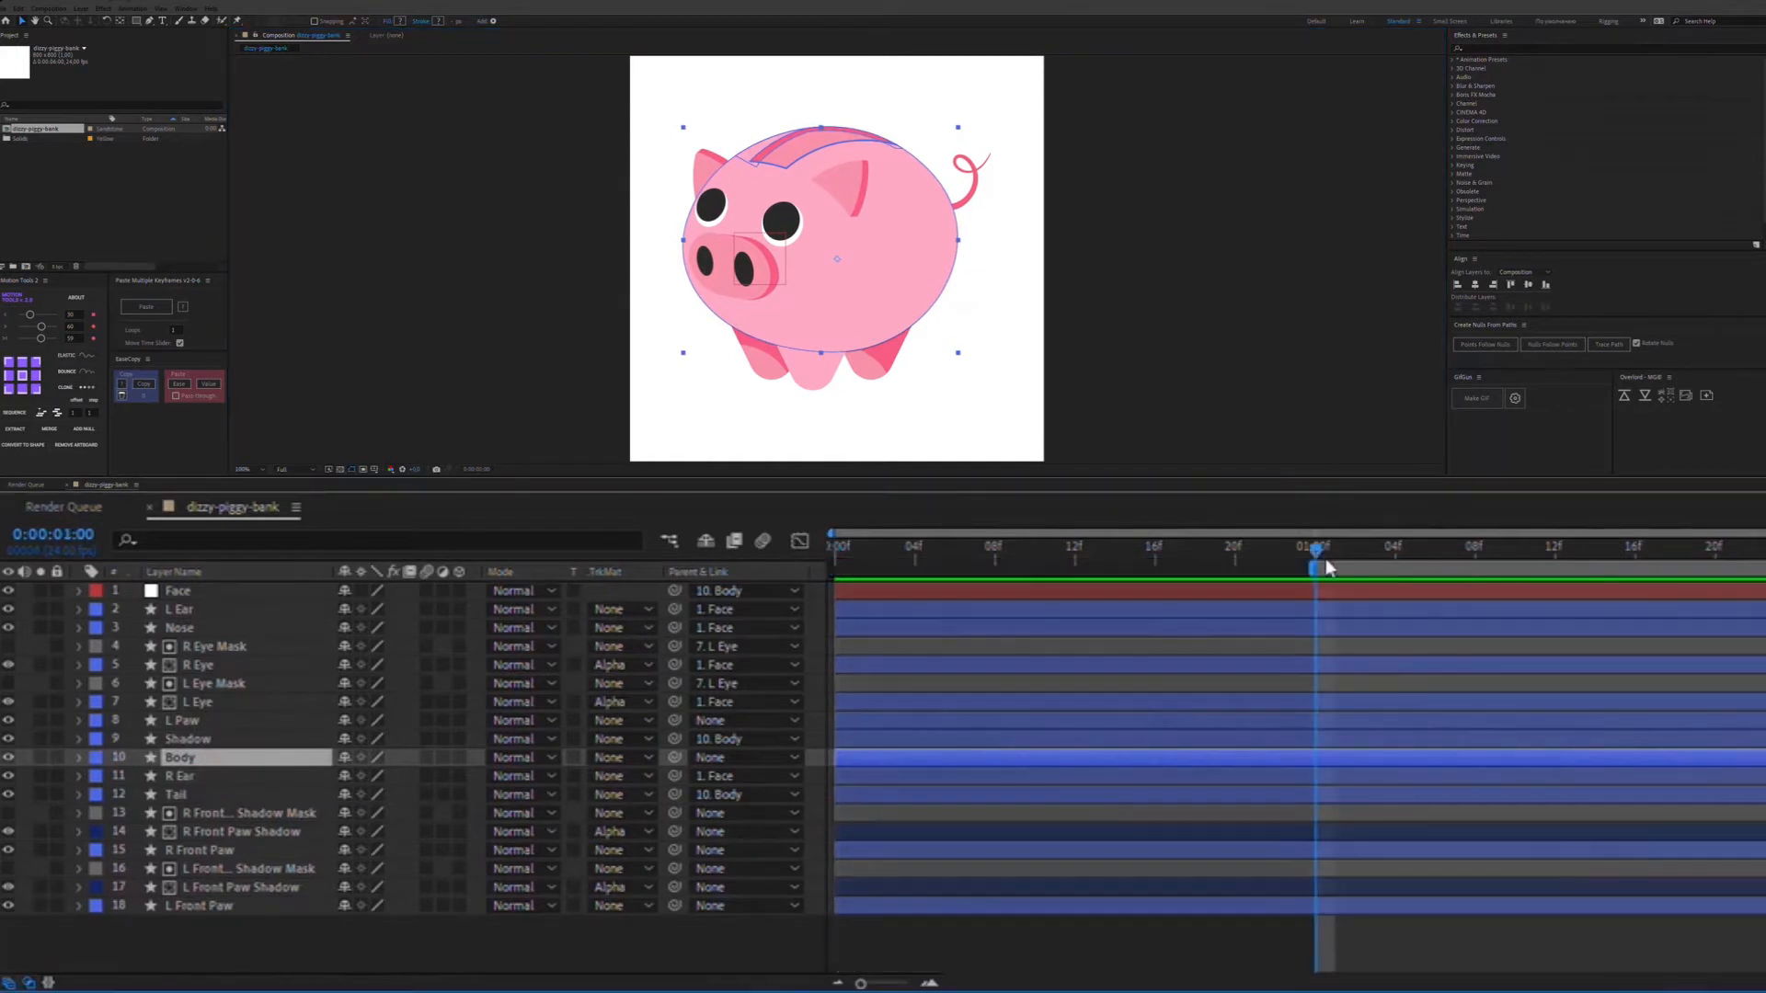
# - Add Body Position keyframes from 1:00 across two seconds to create the bounce
pyautogui.moveTo(1315, 550); pyautogui.dragTo(1565, 550)
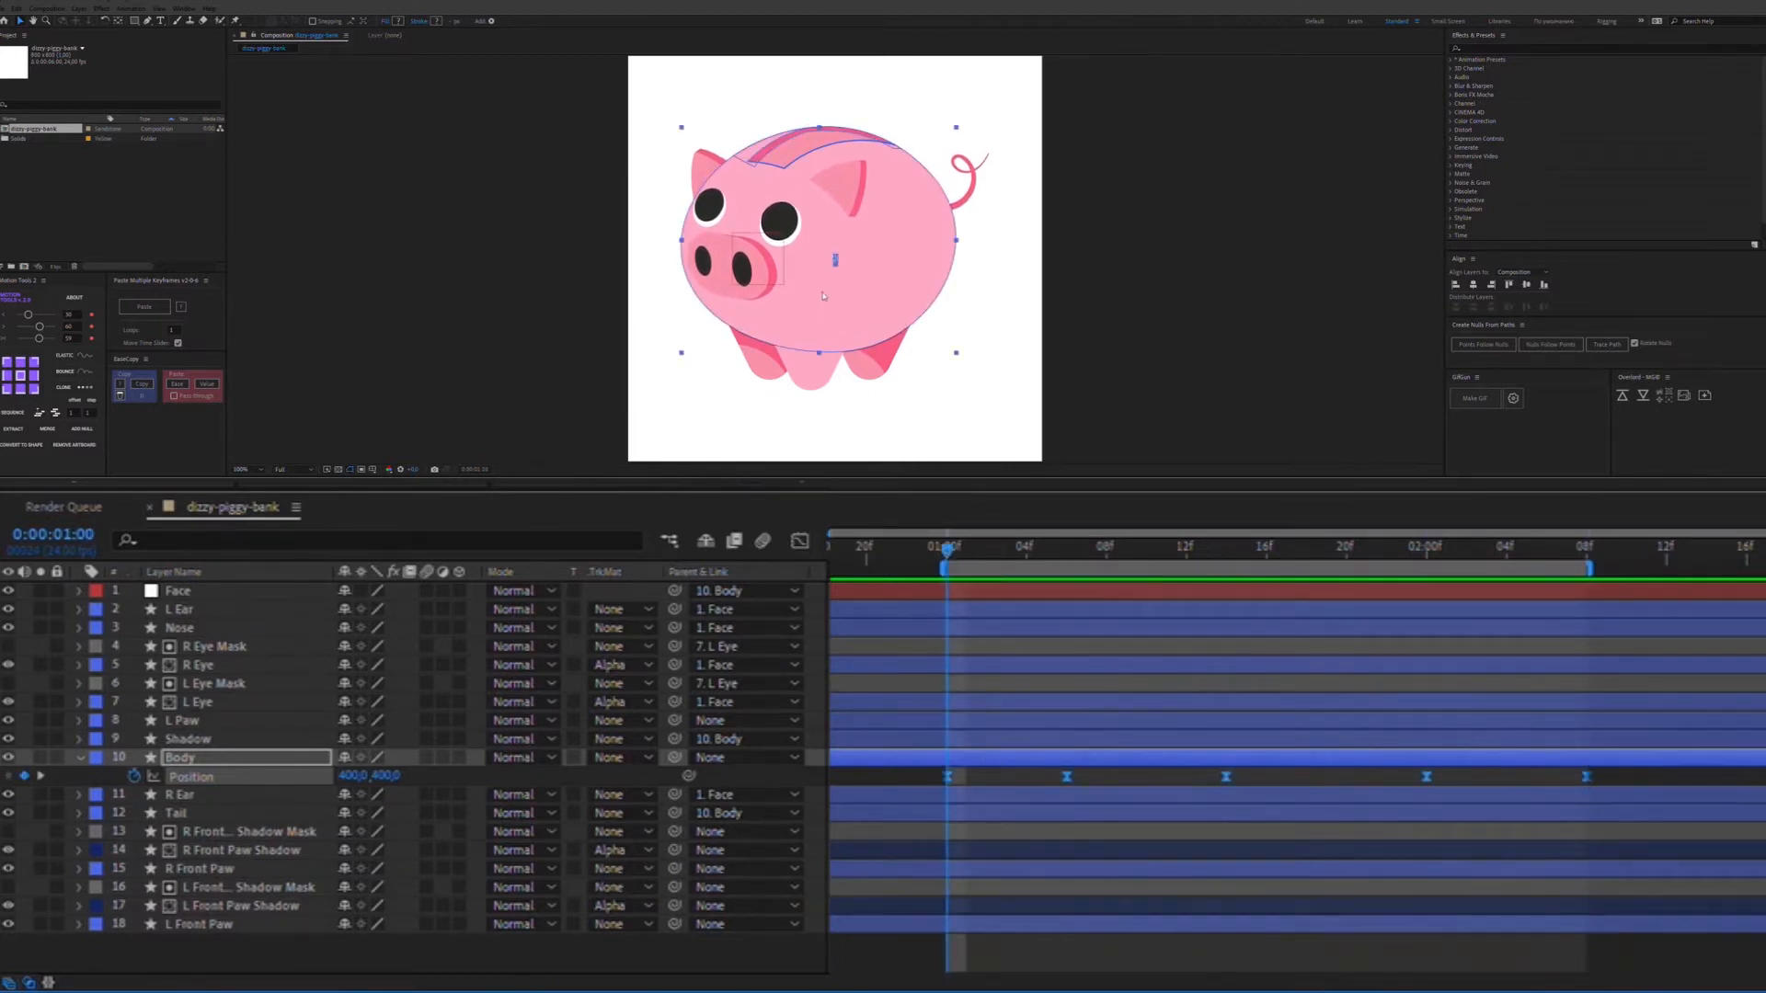
pyautogui.click(180, 609)
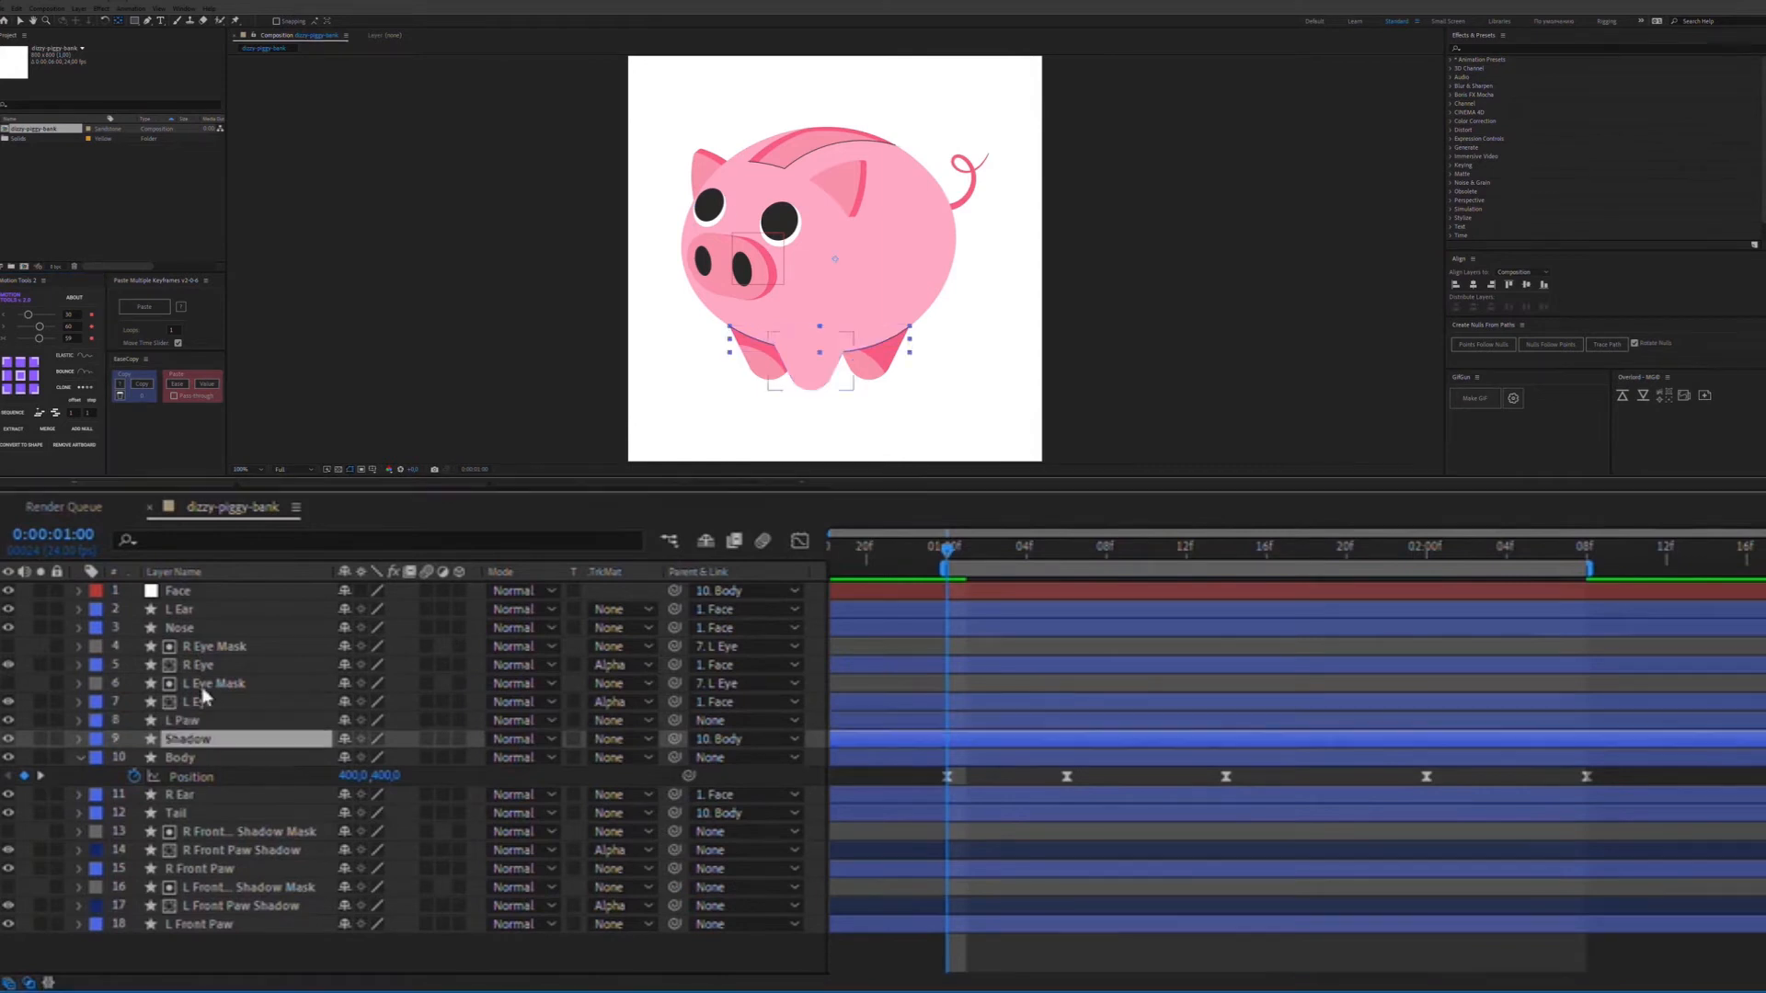
pyautogui.click(176, 811)
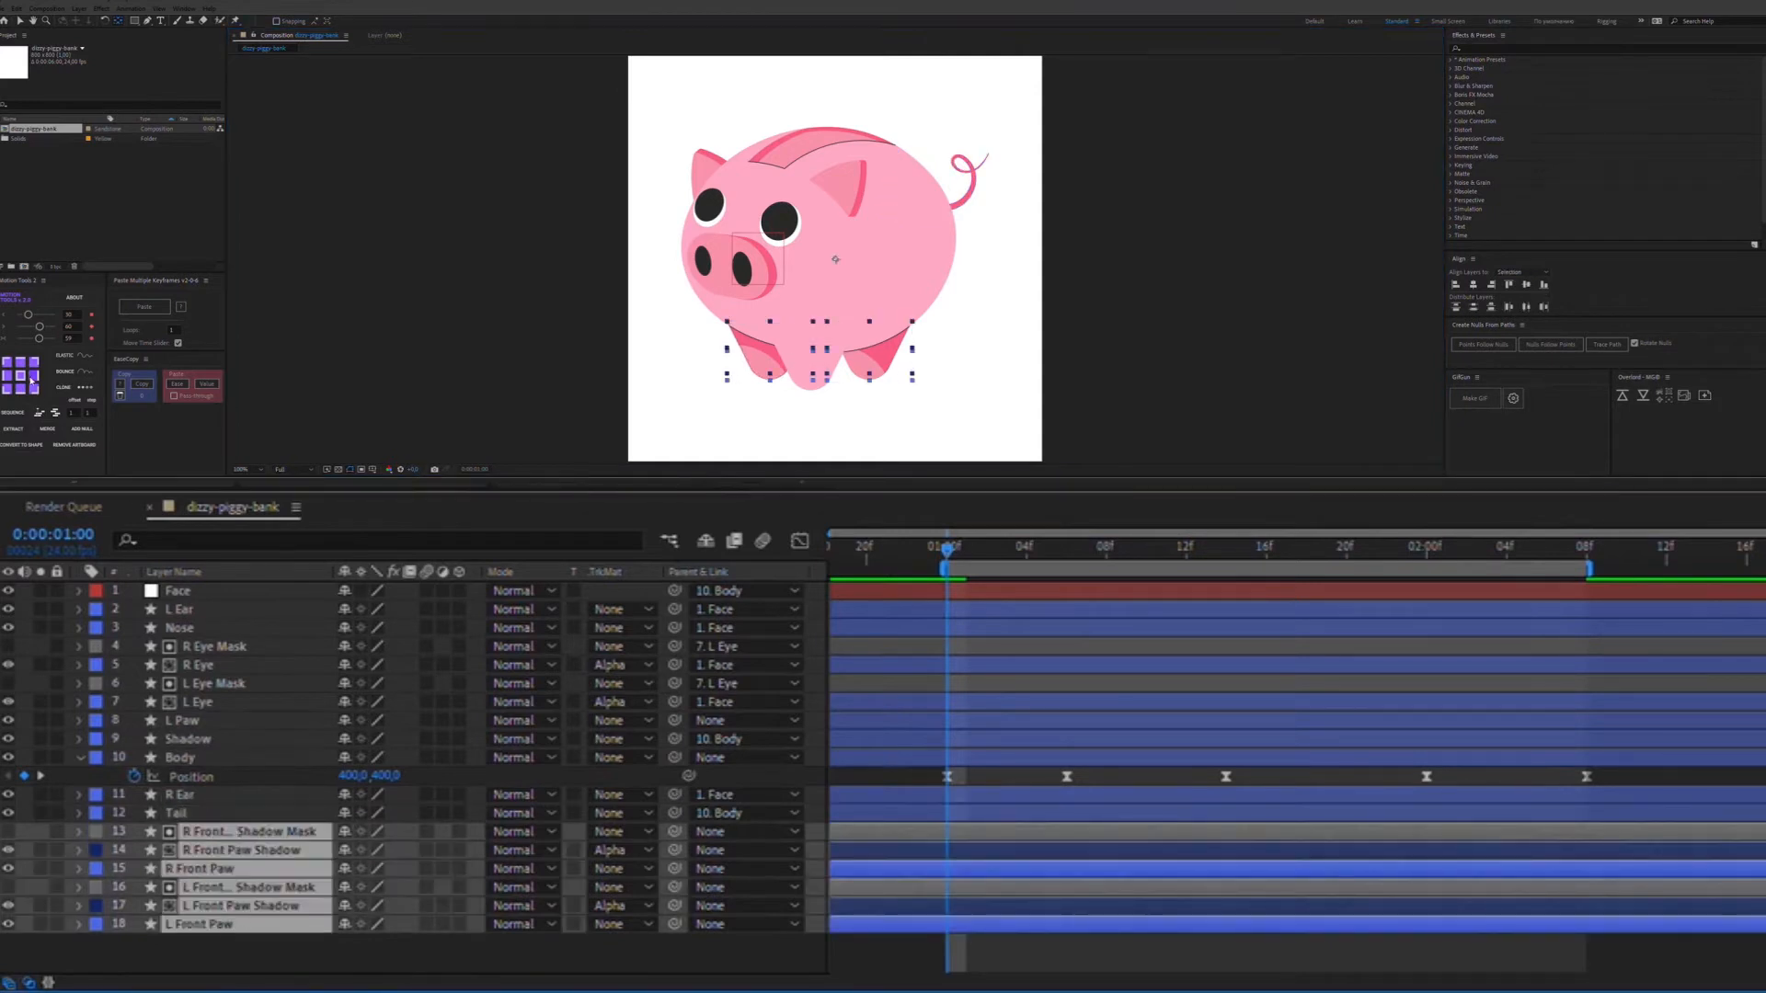
pyautogui.click(243, 905)
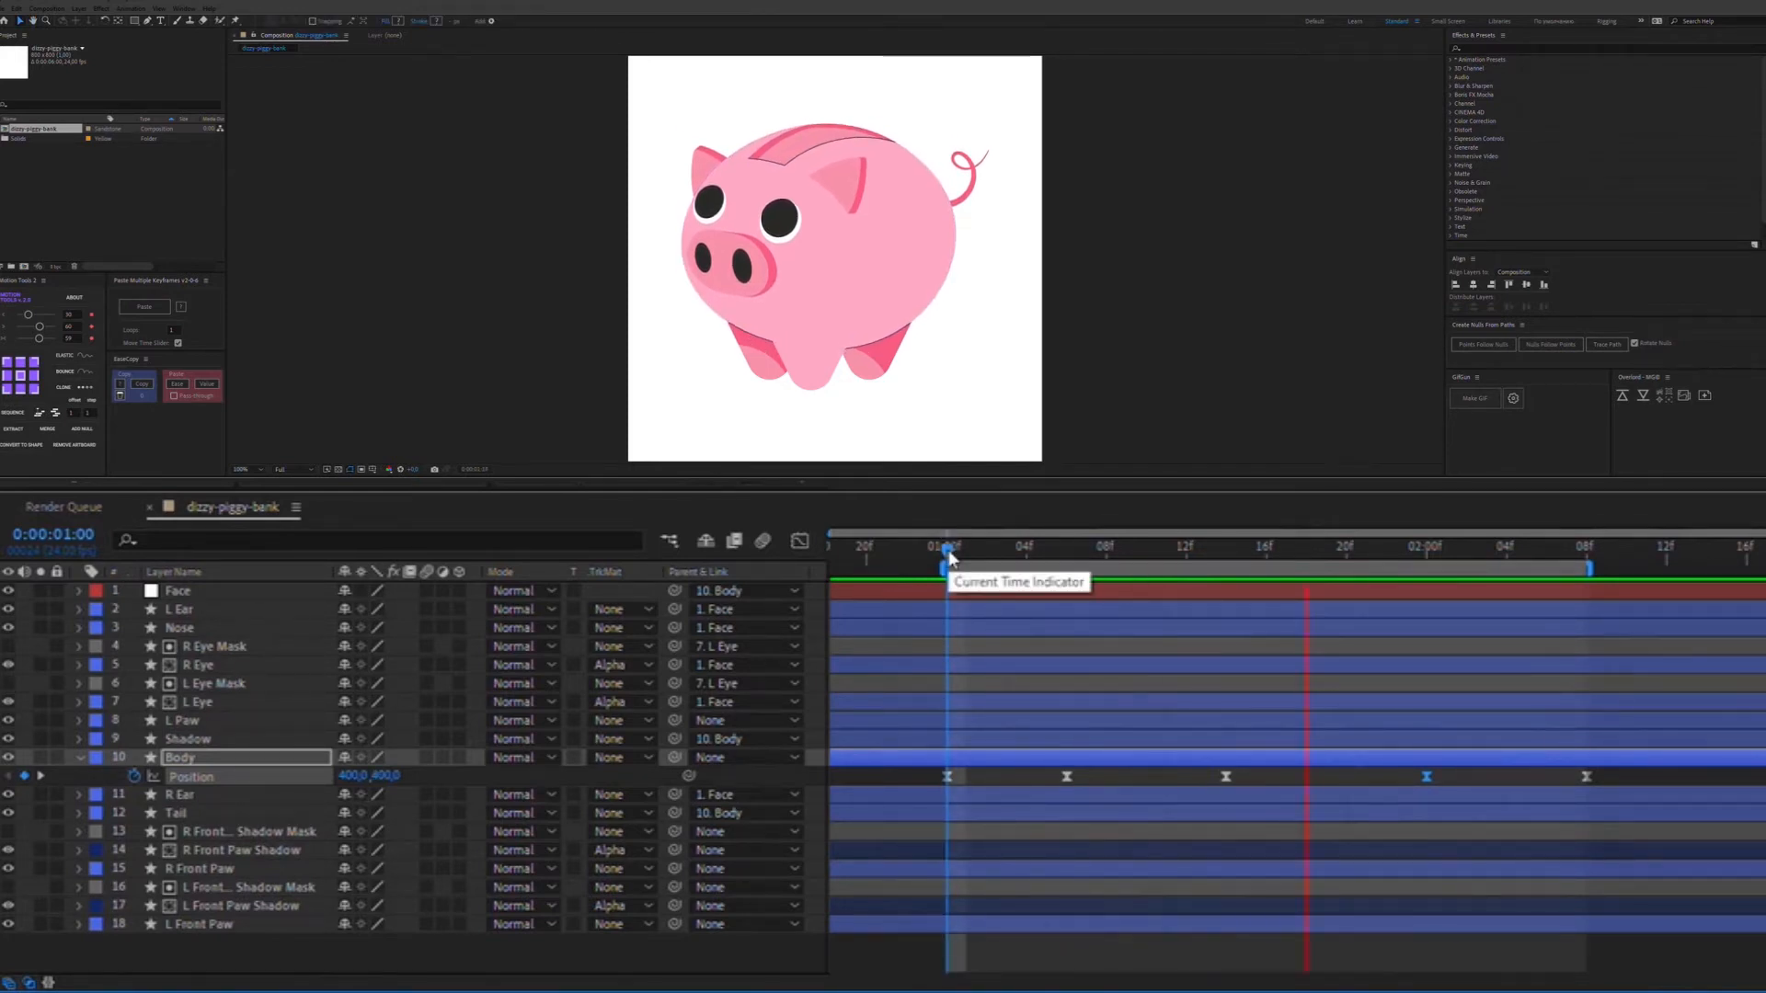
# - Keyframe Face and Nose Position to the bounce timing and filter the timeline by 'path'
pyautogui.moveTo(946, 552); pyautogui.dragTo(1367, 552)
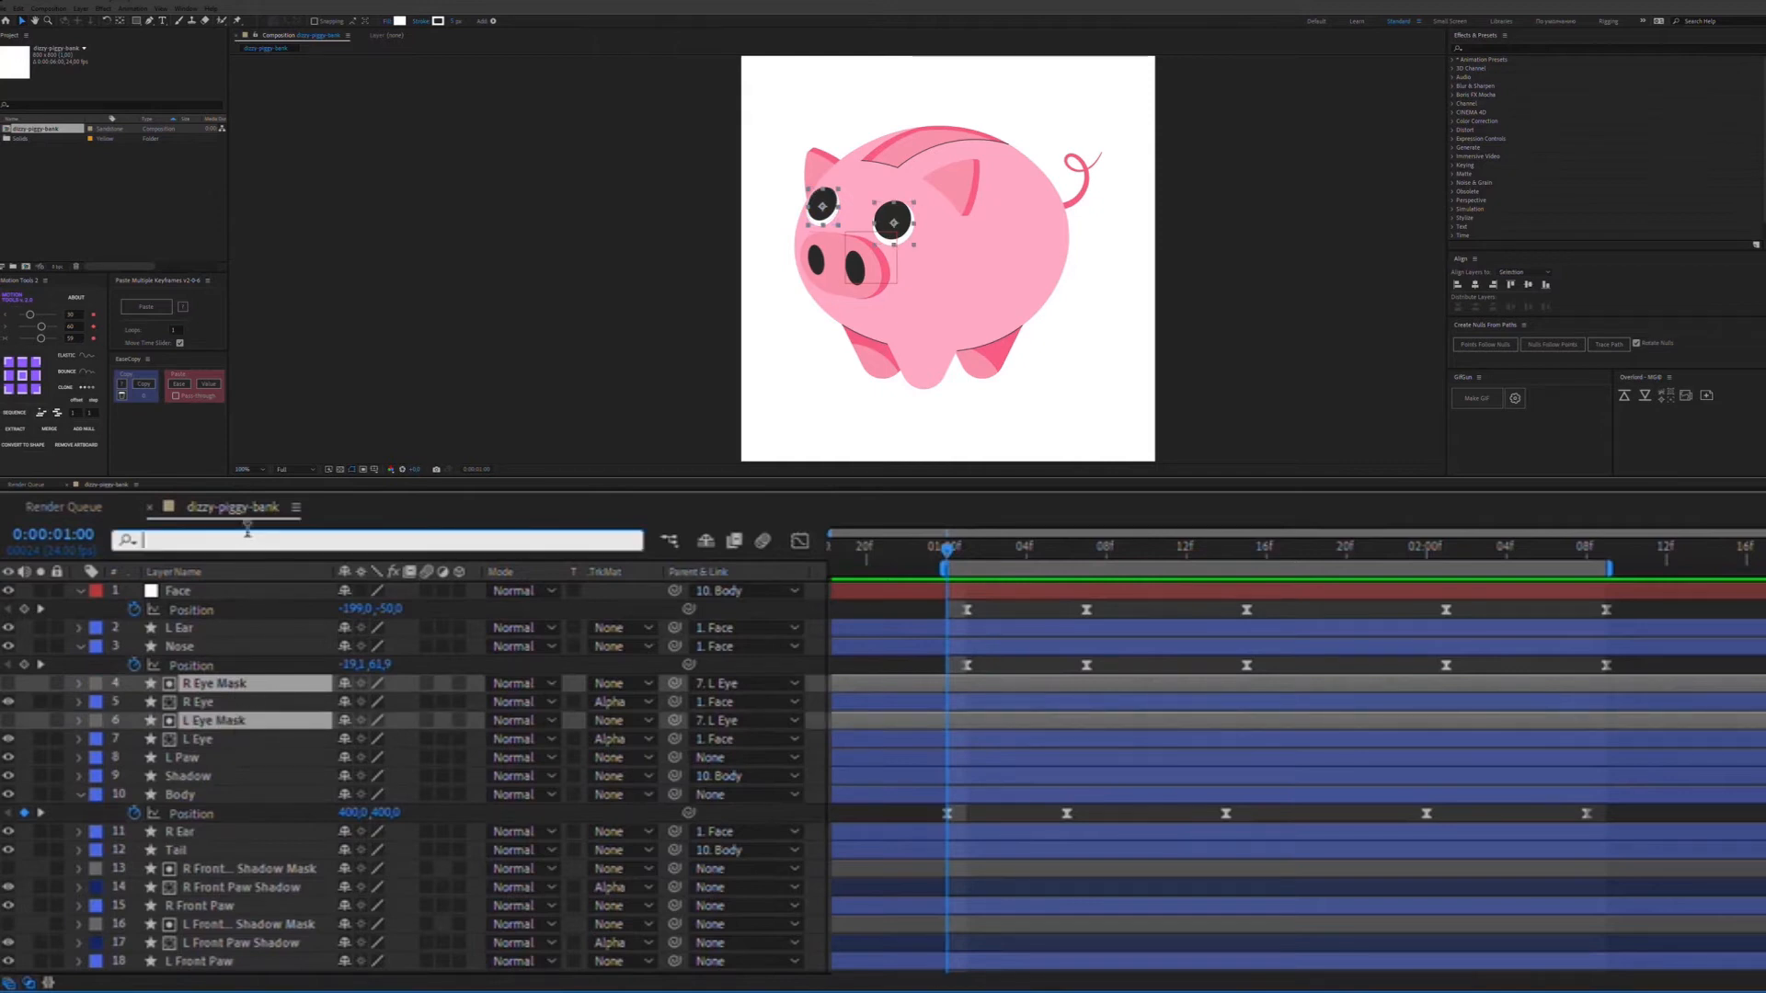
pyautogui.write('path')
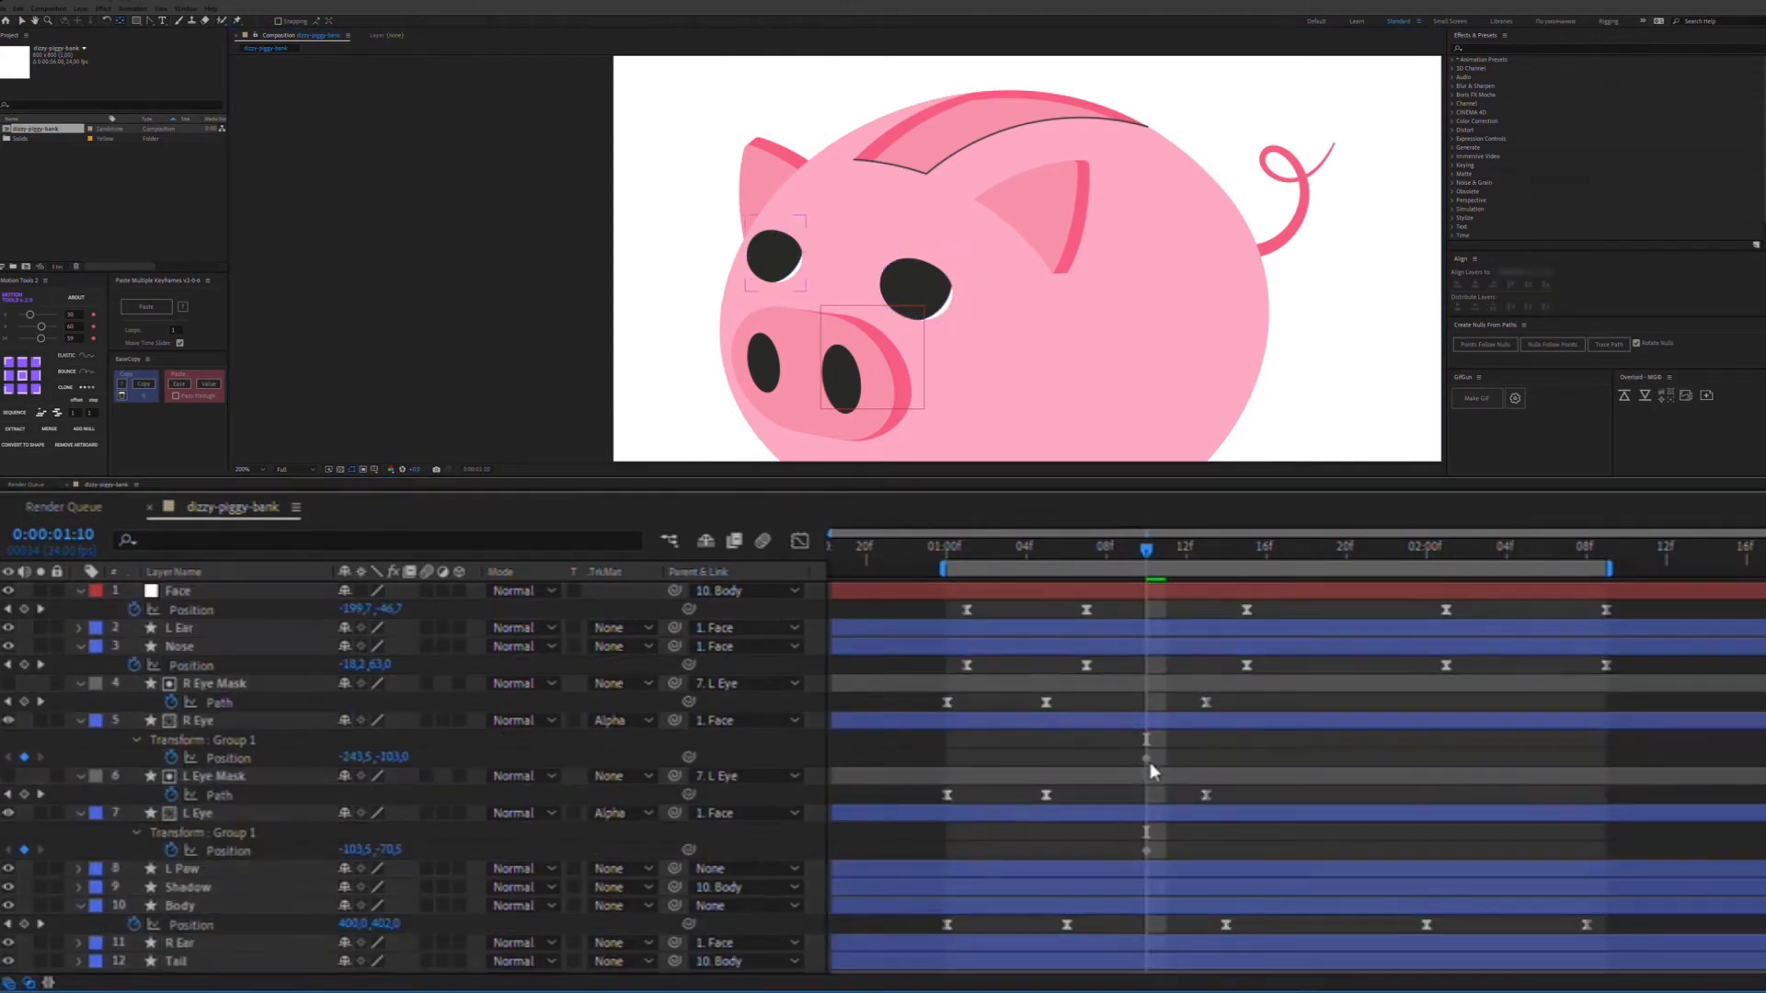
# - Keyframe the eye mask paths for a blink and the pupils' Position across the bounce
pyautogui.click(197, 719)
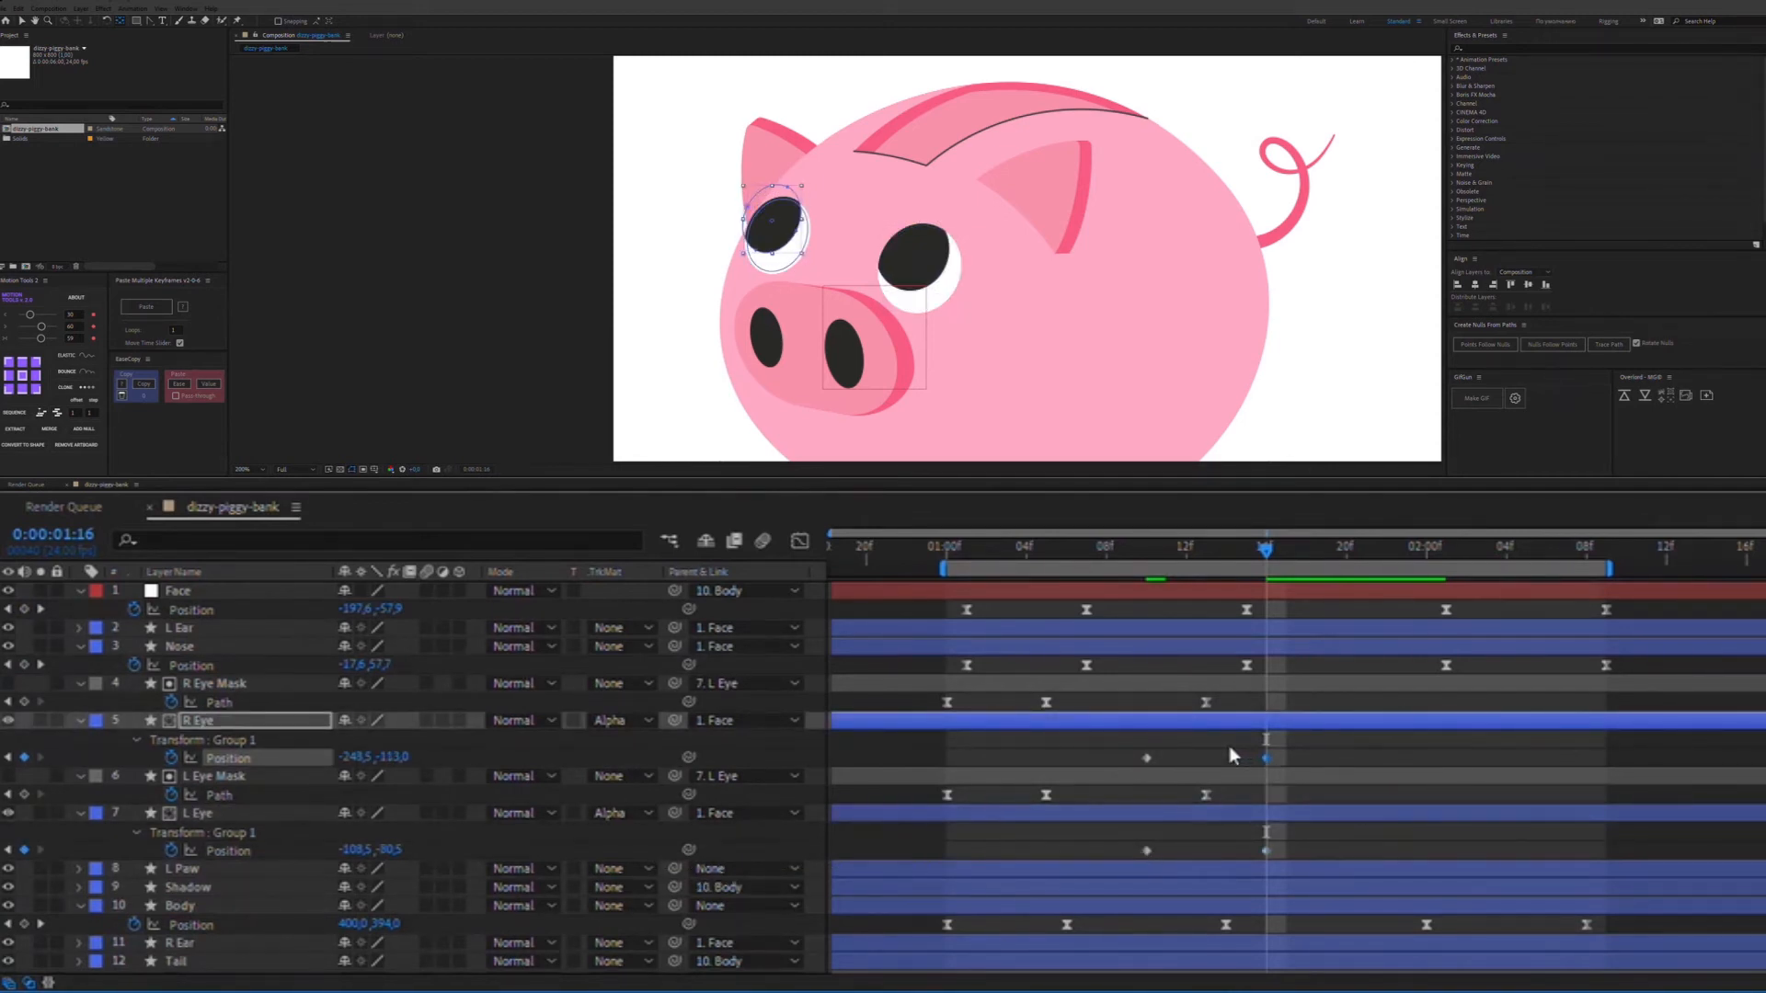
pyautogui.click(1428, 546)
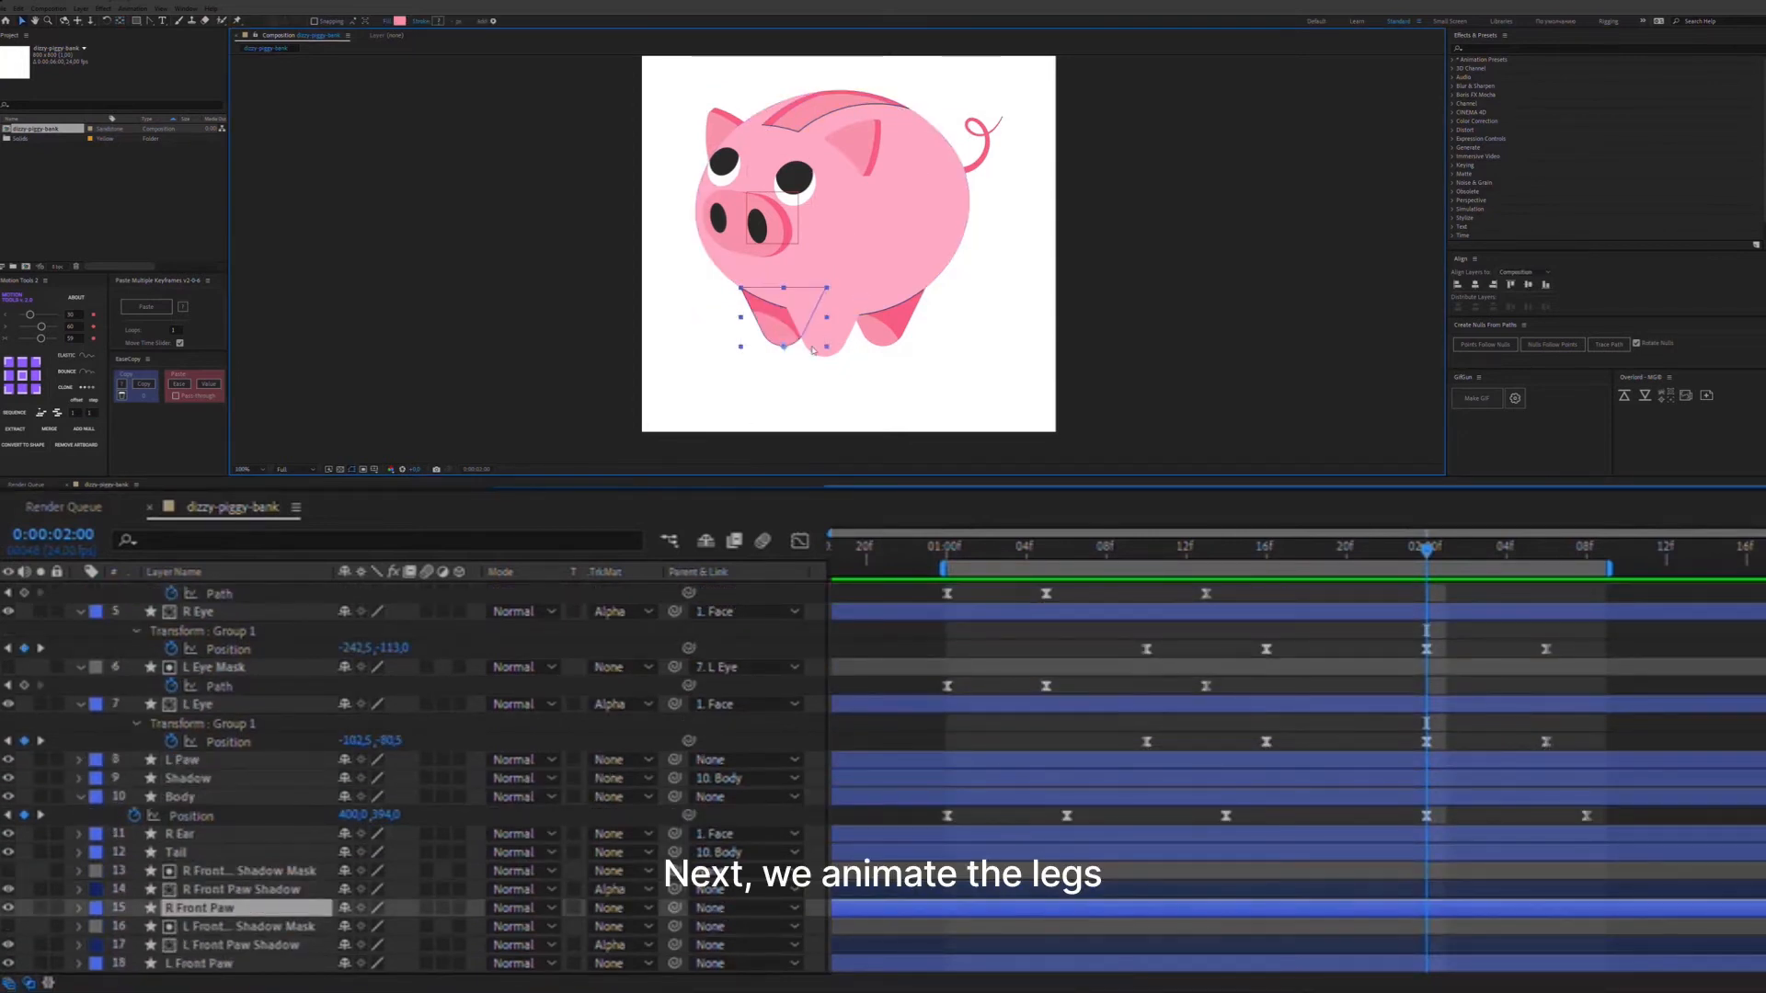
# - Keyframe Position and Rotation on L Paw, R Front Paw and L Front Paw so the legs spread
pyautogui.click(950, 546)
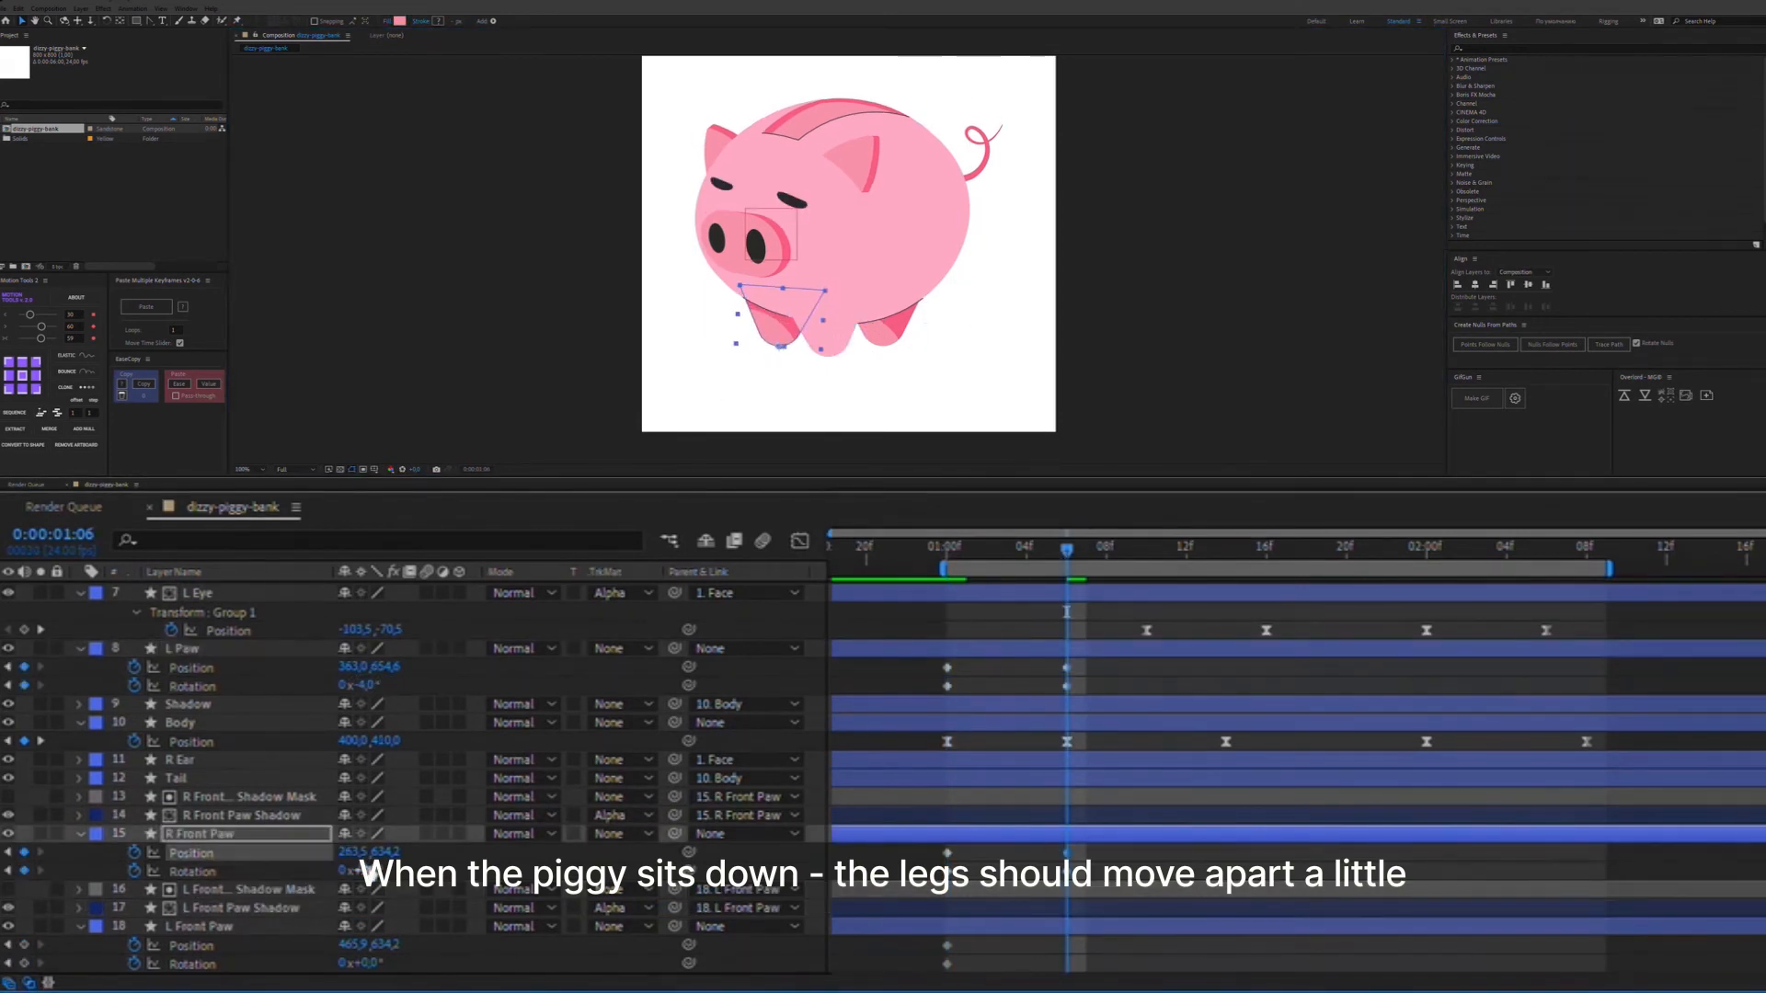
pyautogui.click(1582, 552)
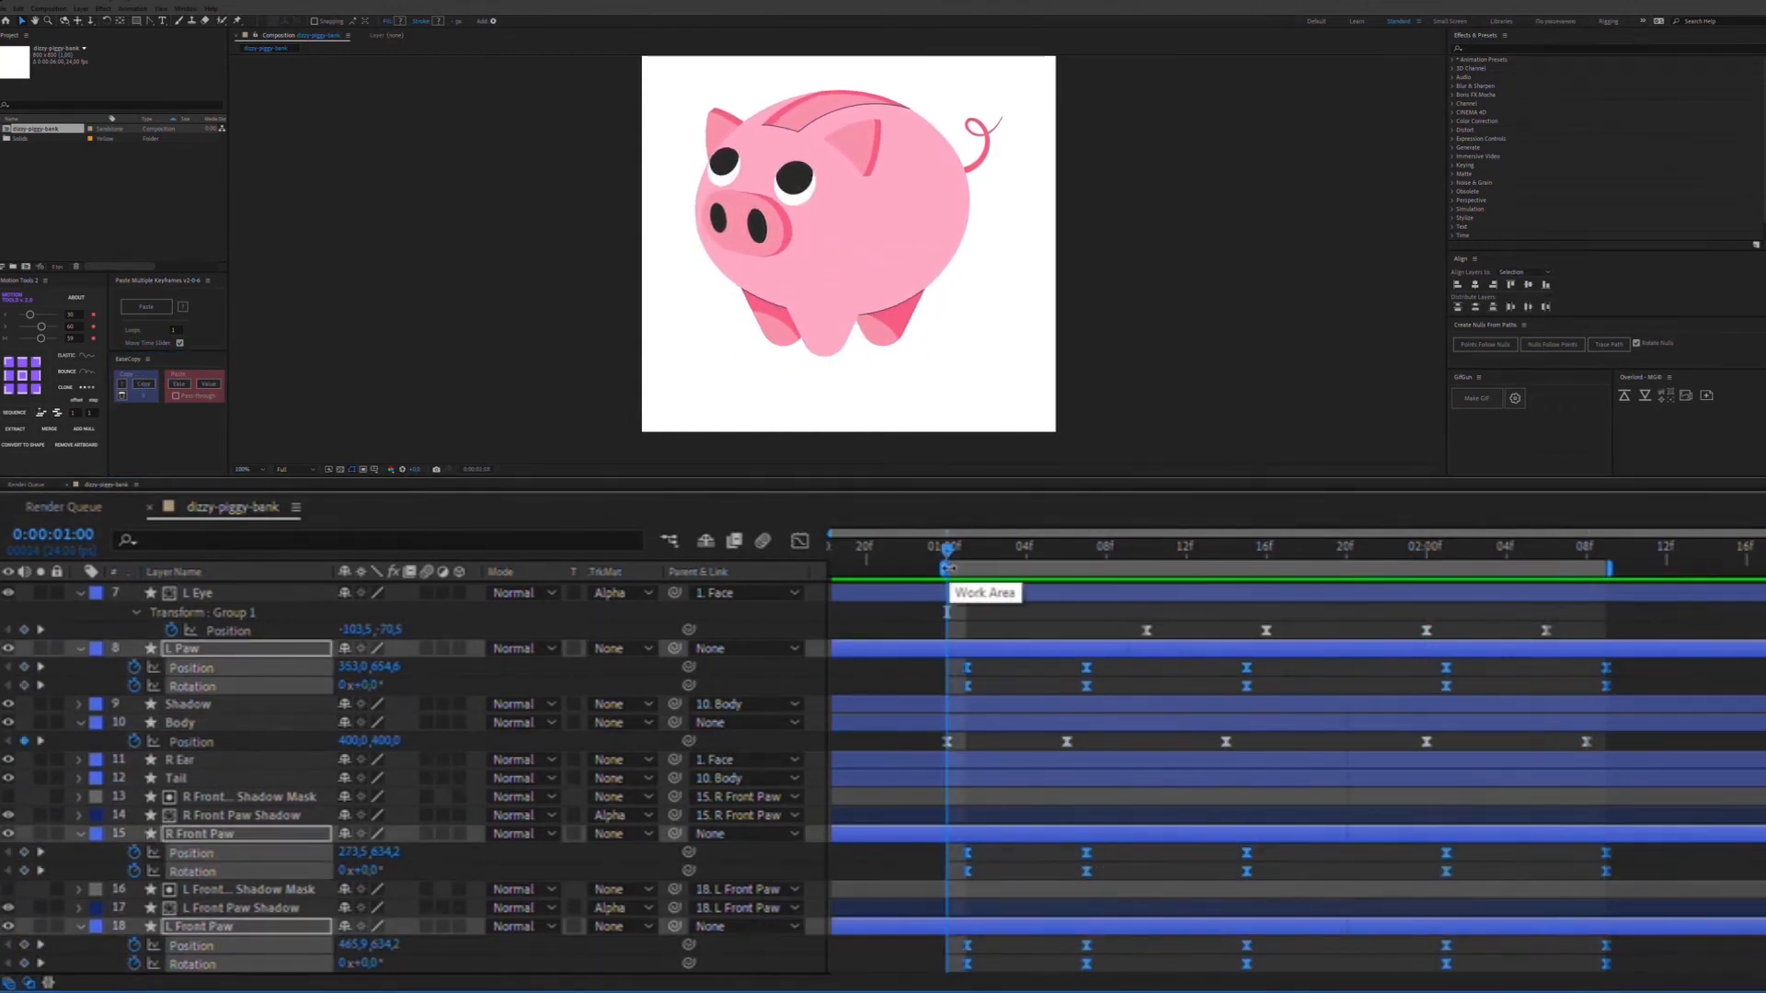
# - Parent the paw shadow layers to the paws and keyframe their Position to follow
pyautogui.click(181, 721)
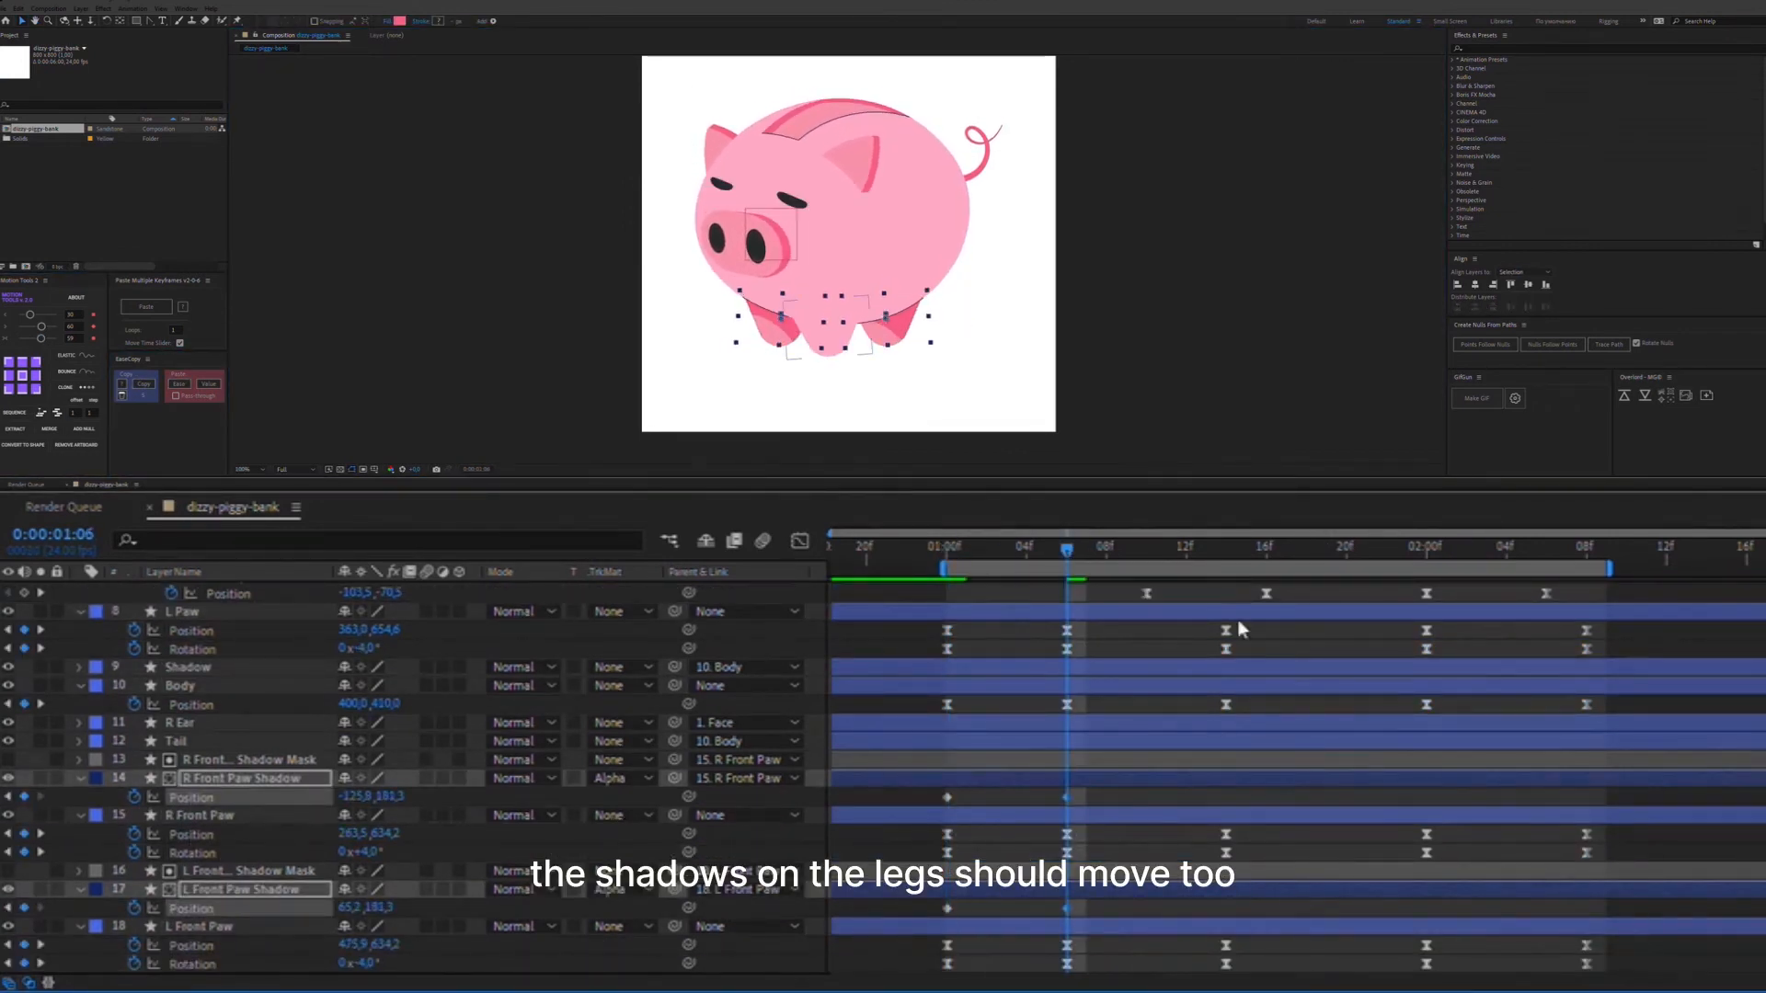
pyautogui.click(1225, 548)
pyautogui.write('path')
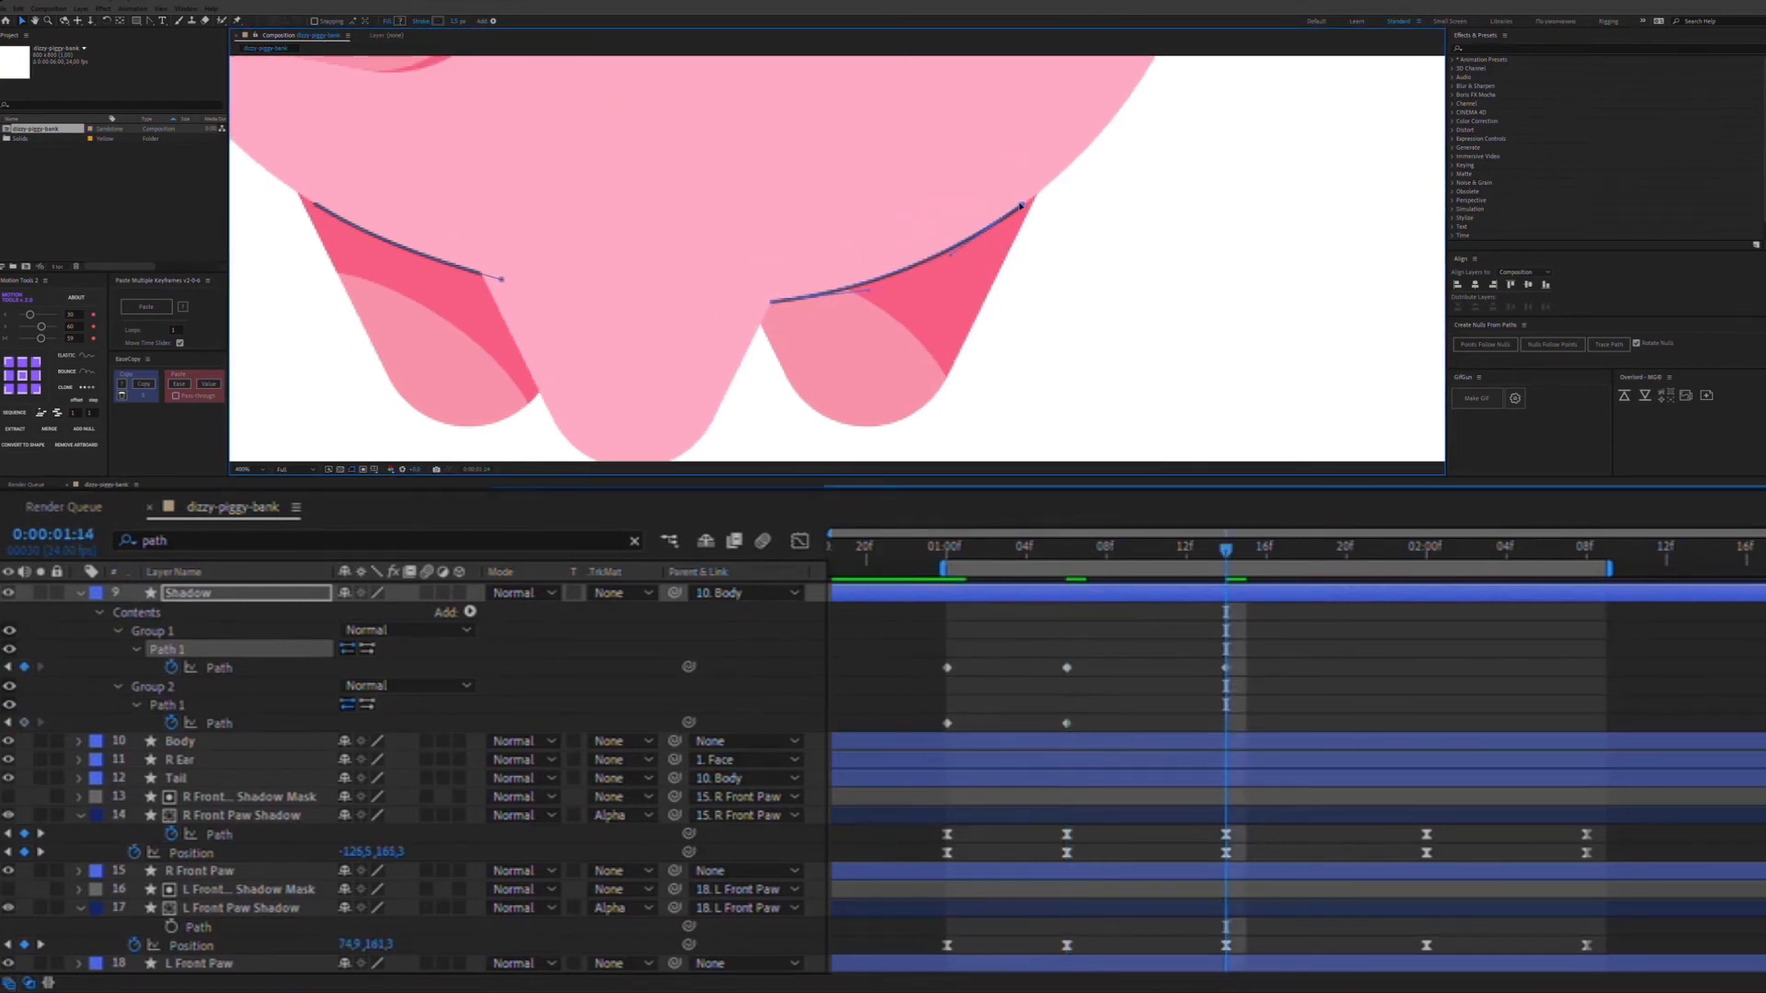
# - Keyframe Shadow's Path 1 and reshape its two curves to bend with the legs across the bounce
pyautogui.moveTo(1019, 204); pyautogui.dragTo(1035, 198)
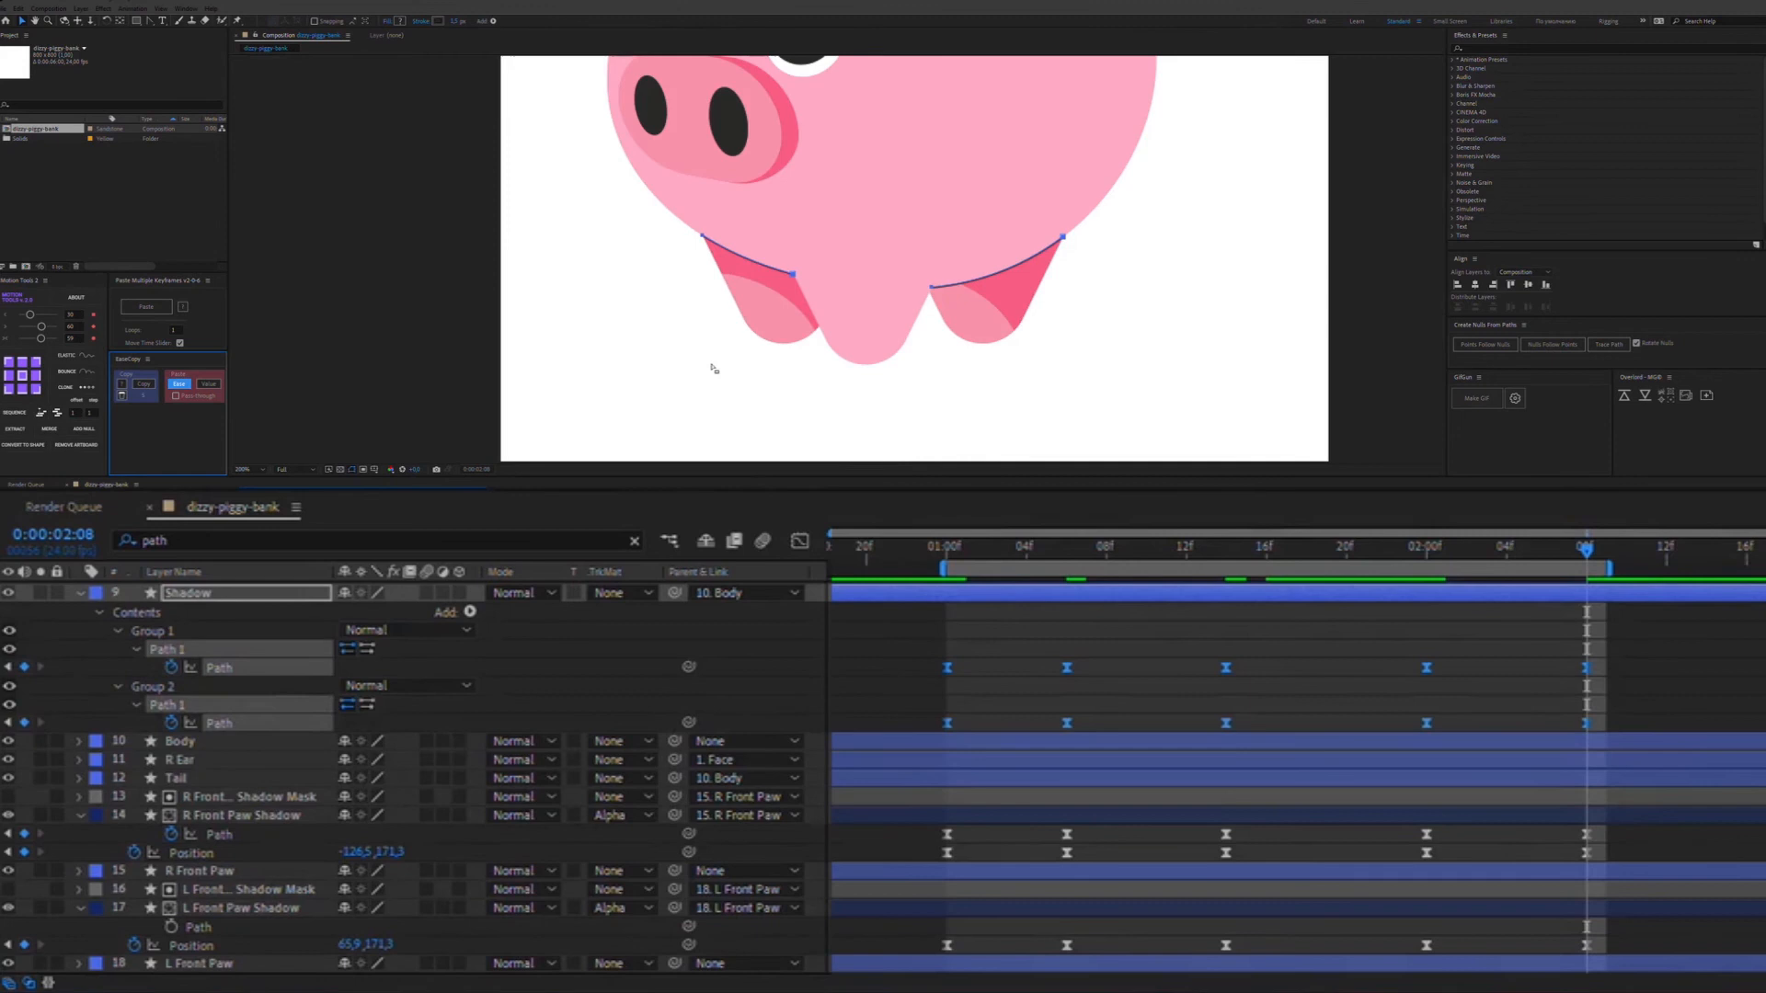
pyautogui.click(945, 546)
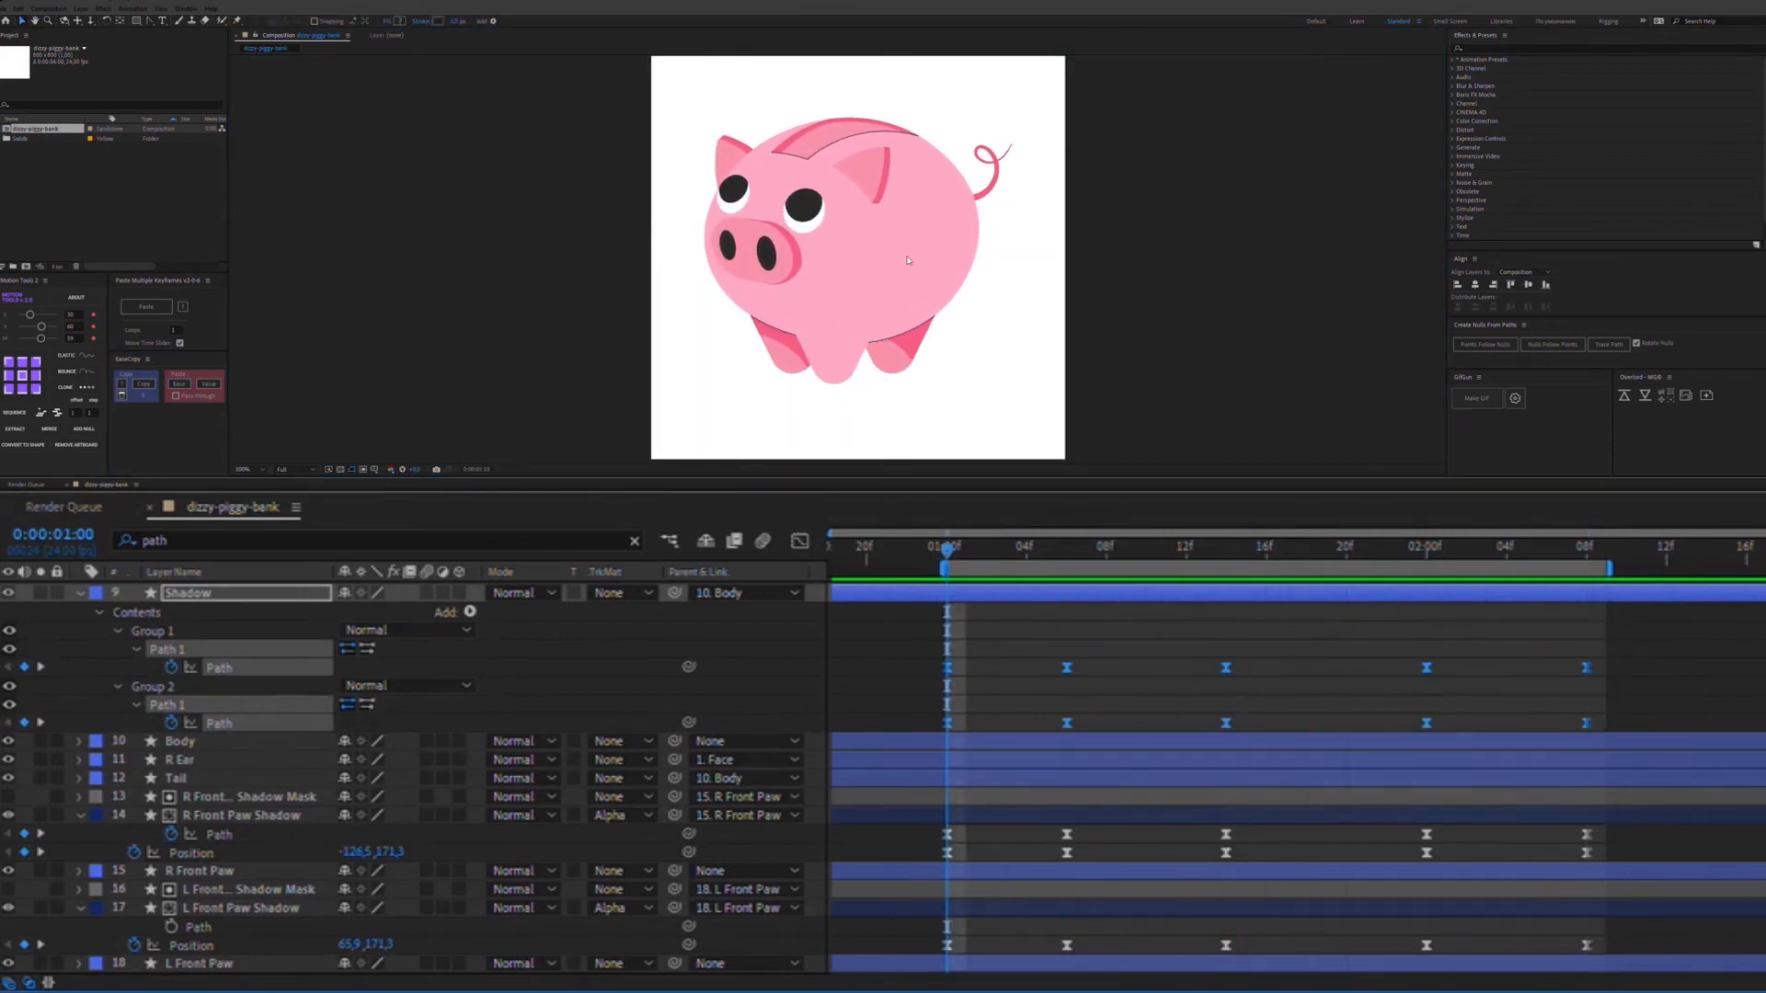
pyautogui.click(1446, 546)
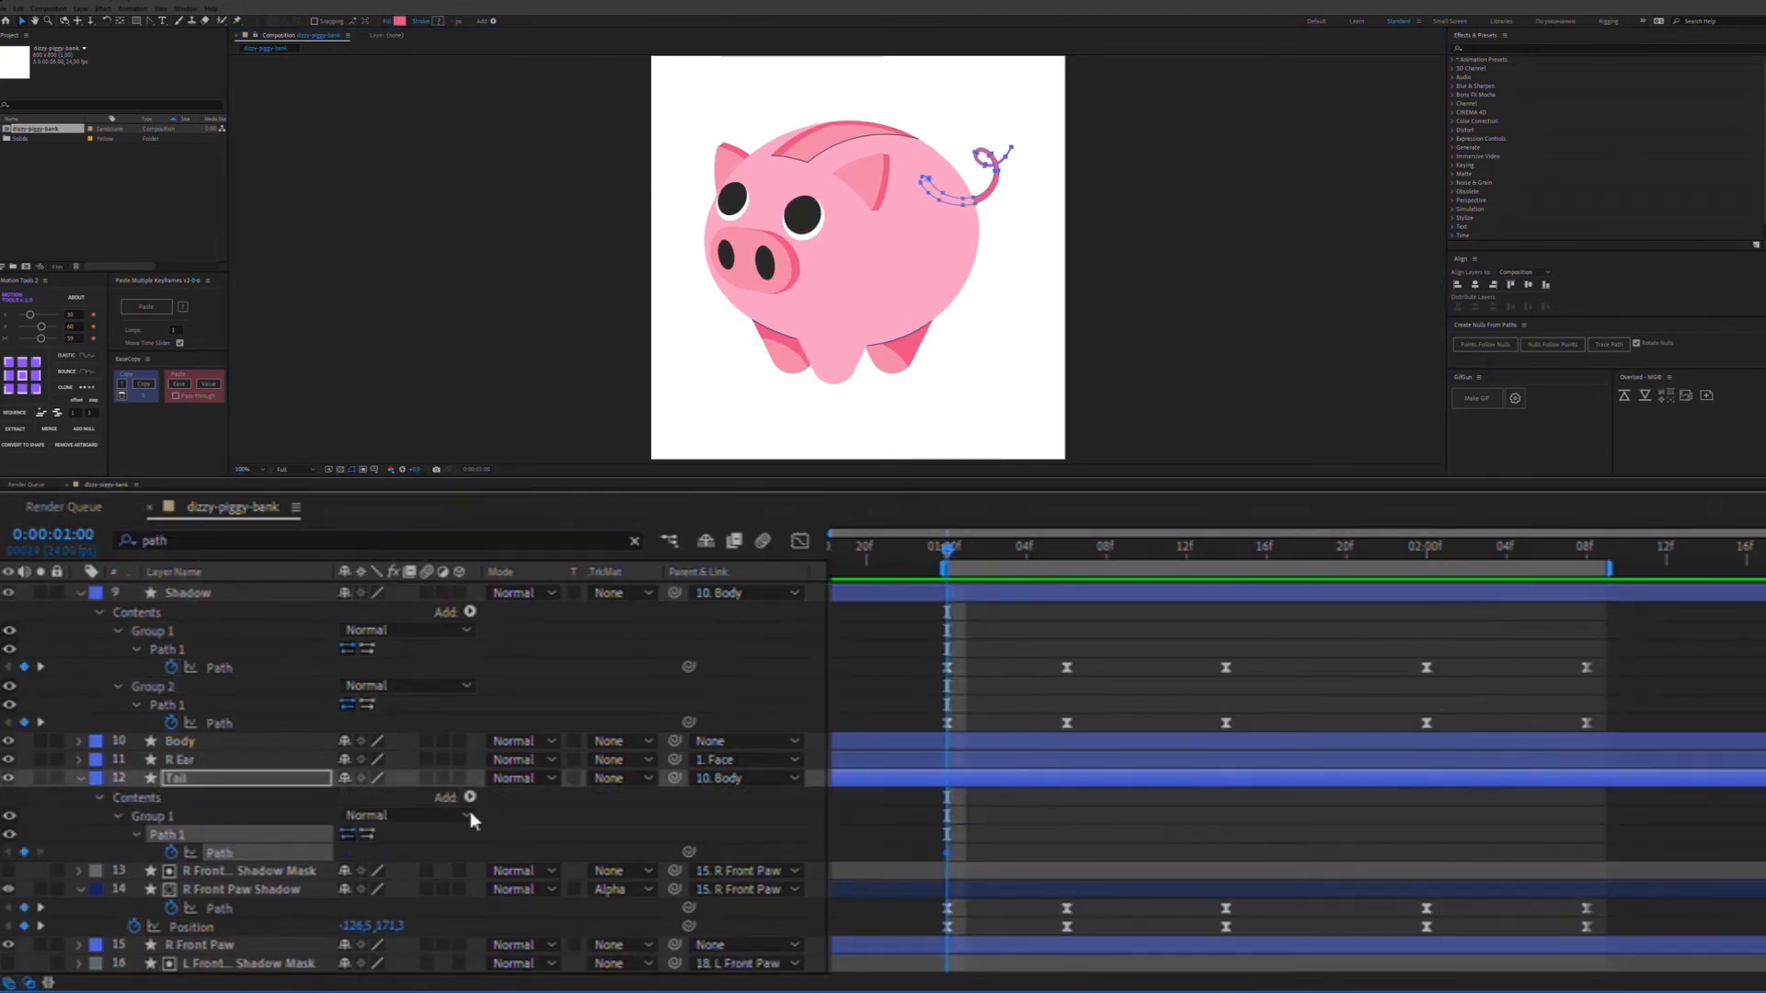
# - Keyframe Tail > Group 1 > Path 1 and reshape the curl at later times so it wiggles
pyautogui.click(1144, 549)
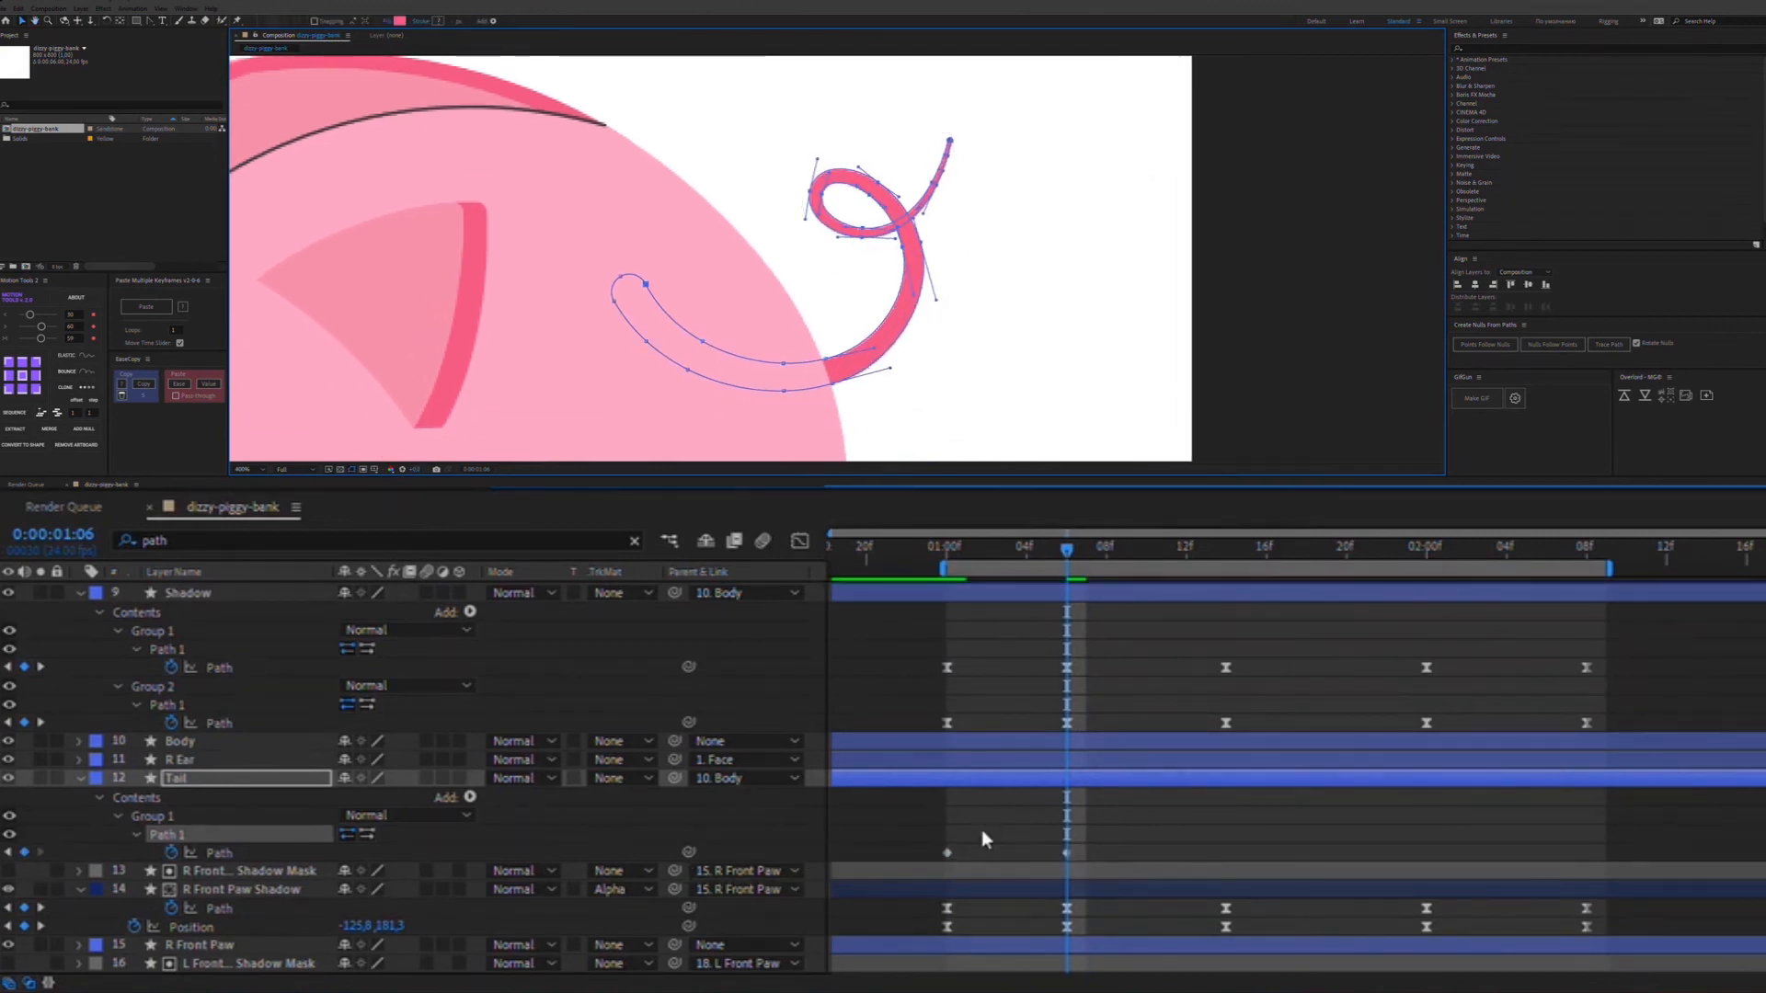
pyautogui.click(1225, 548)
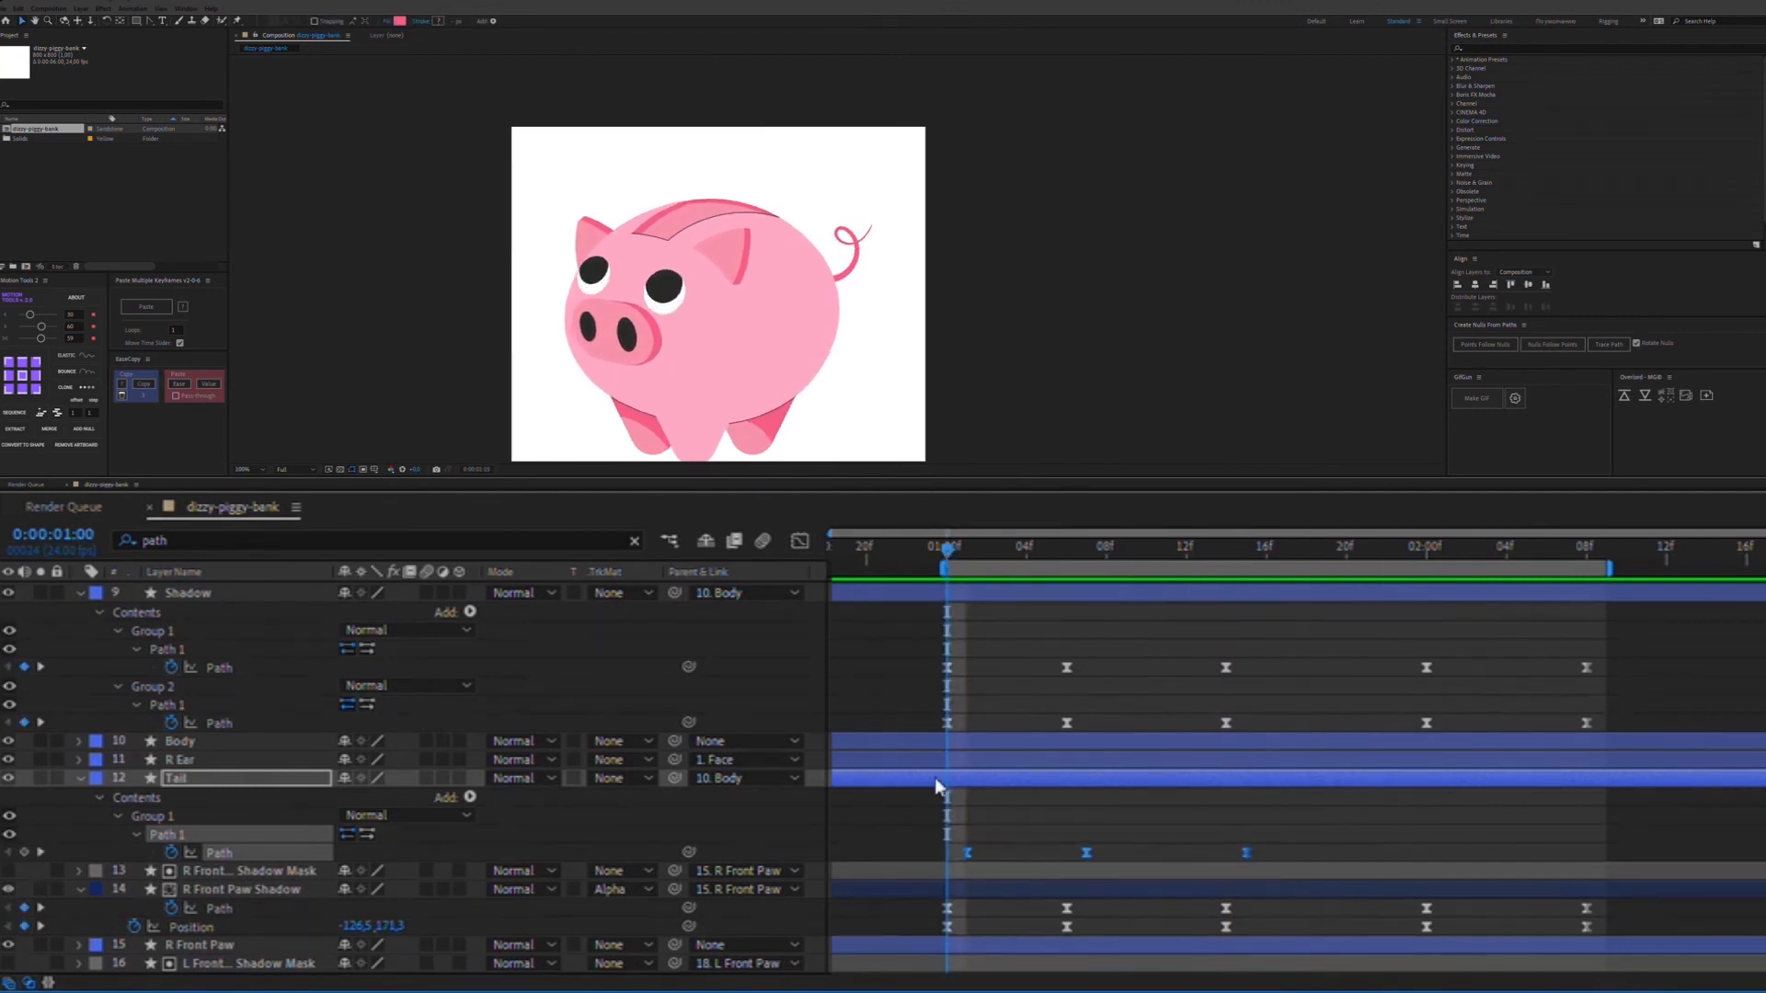
pyautogui.moveTo(947, 563)
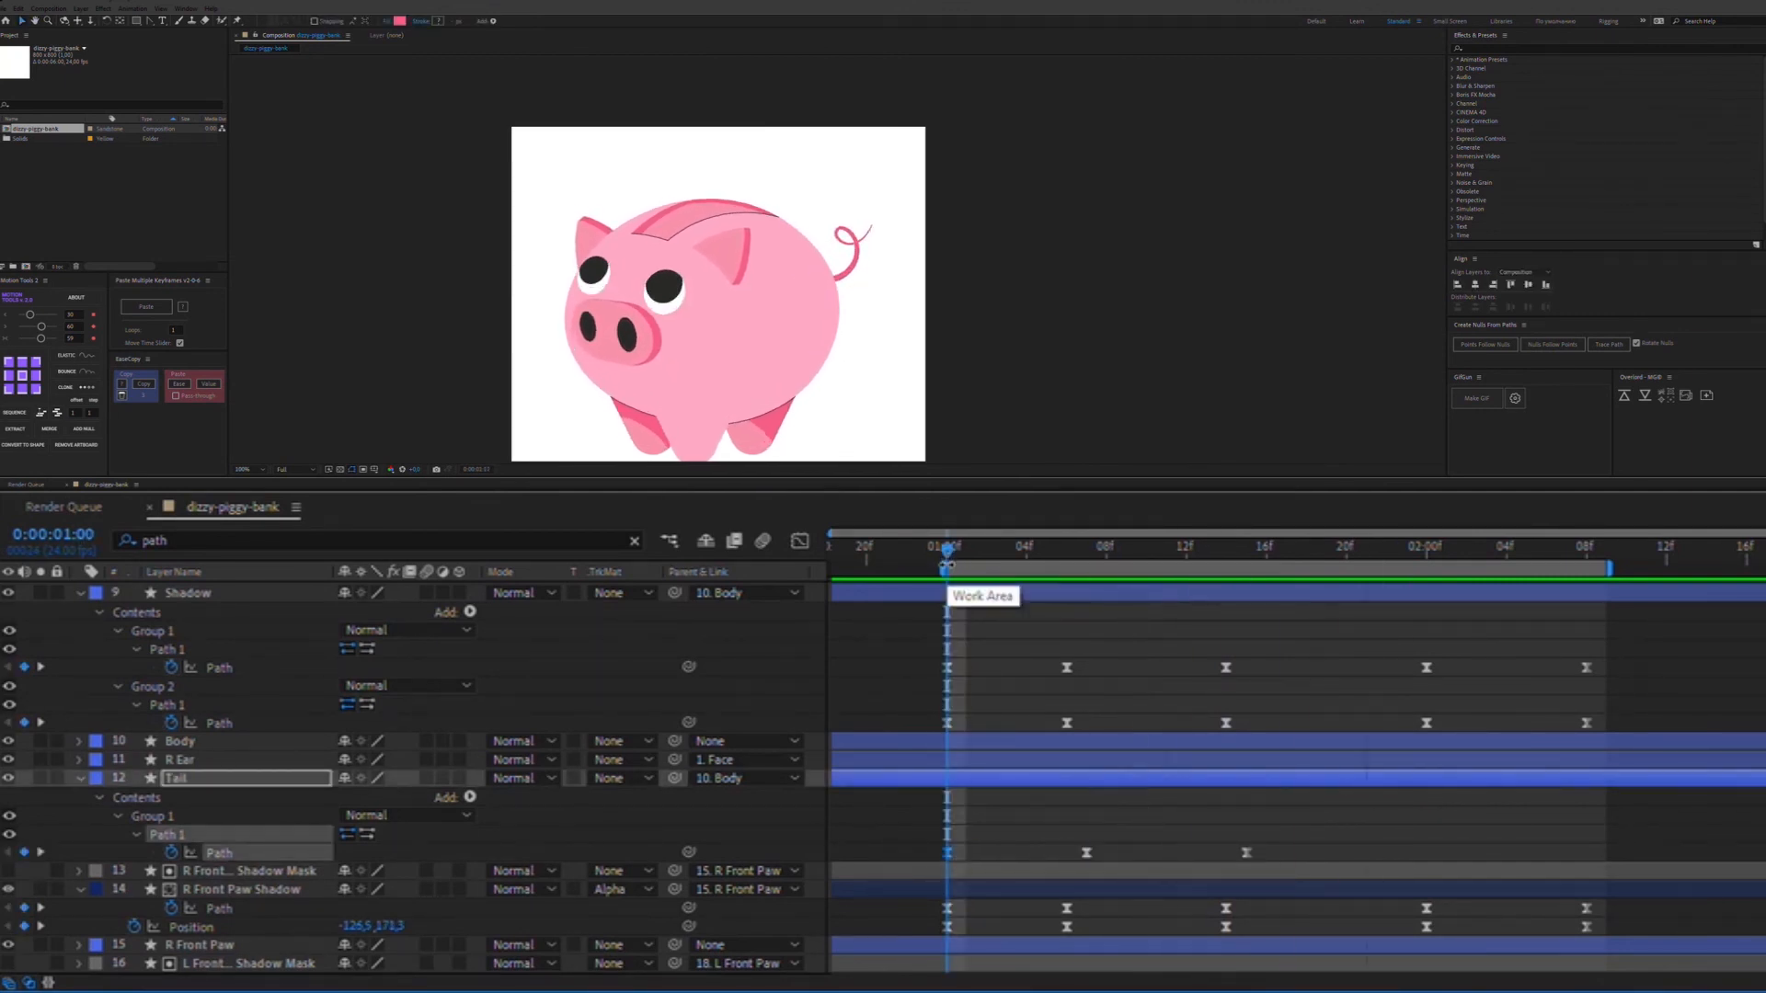